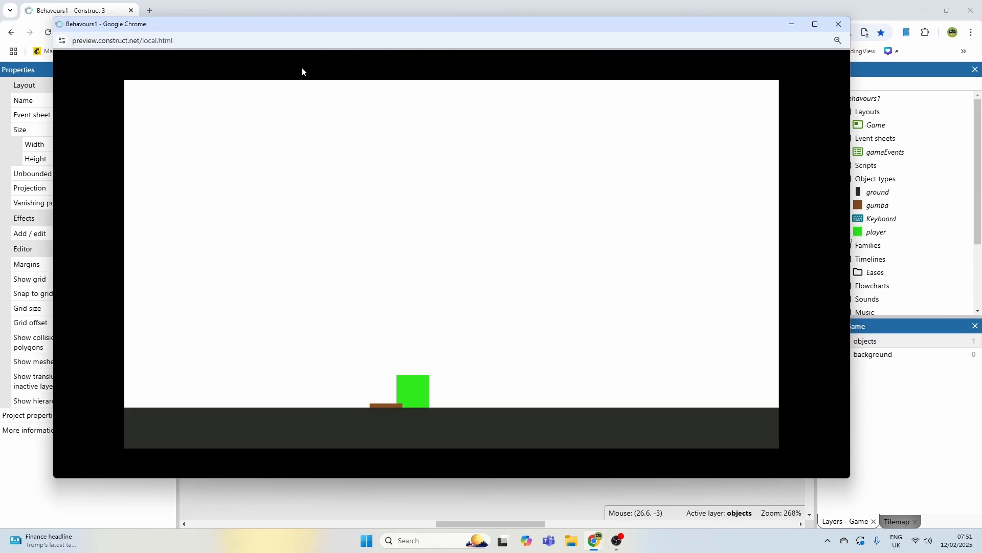
Close the preview, rename the brown Sprite to gumba, and drag it right of the player
left_click(837, 24)
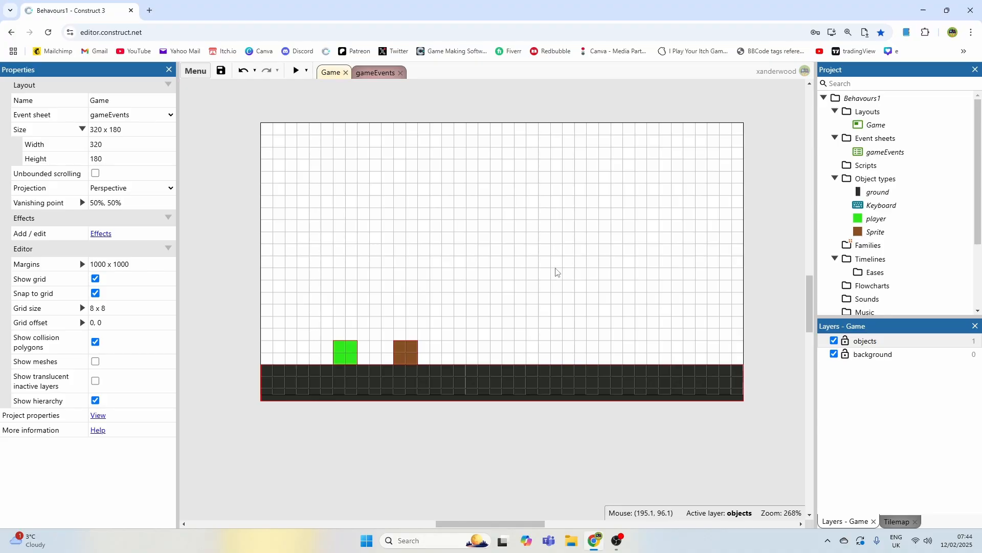
left_click(344, 351)
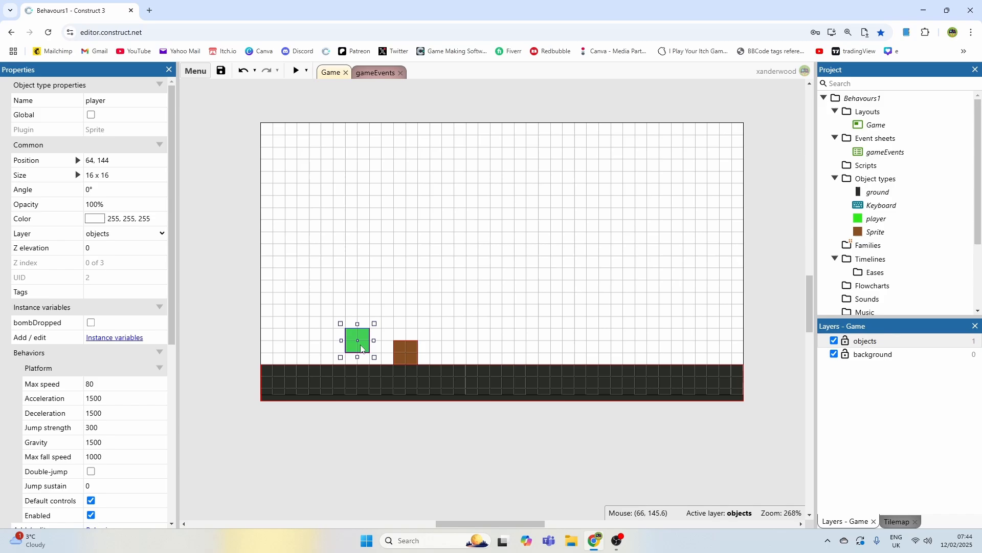
left_click(404, 351)
type("gumba")
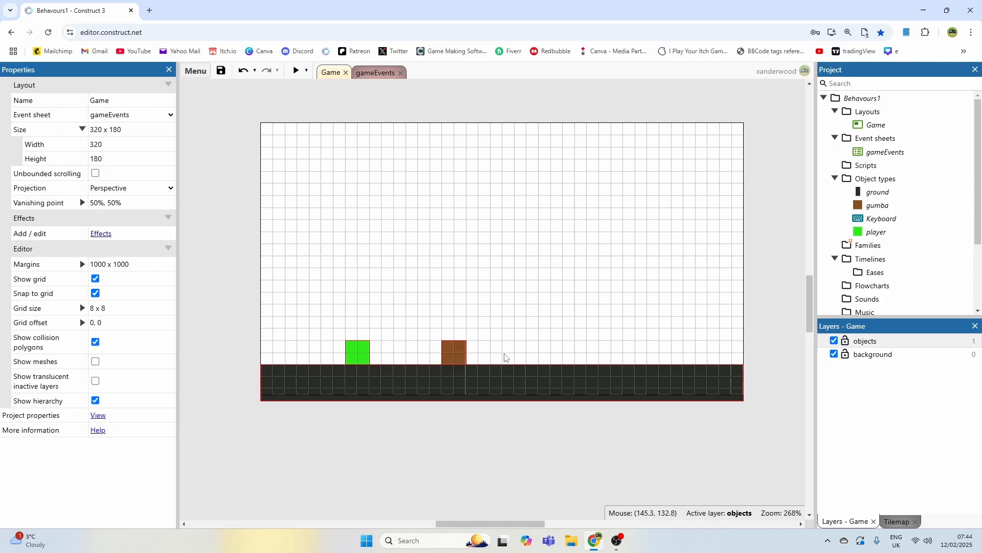
double_click(454, 347)
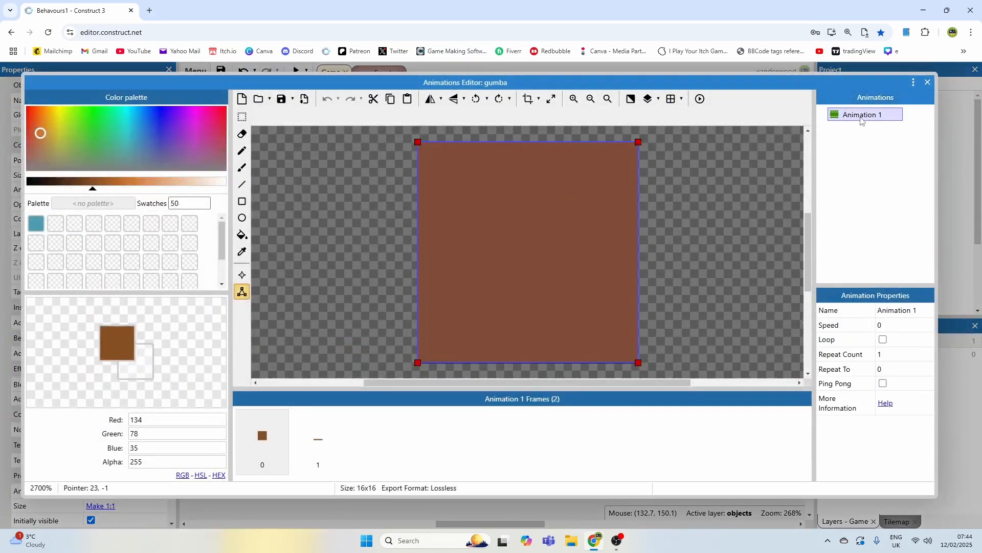
left_click(262, 439)
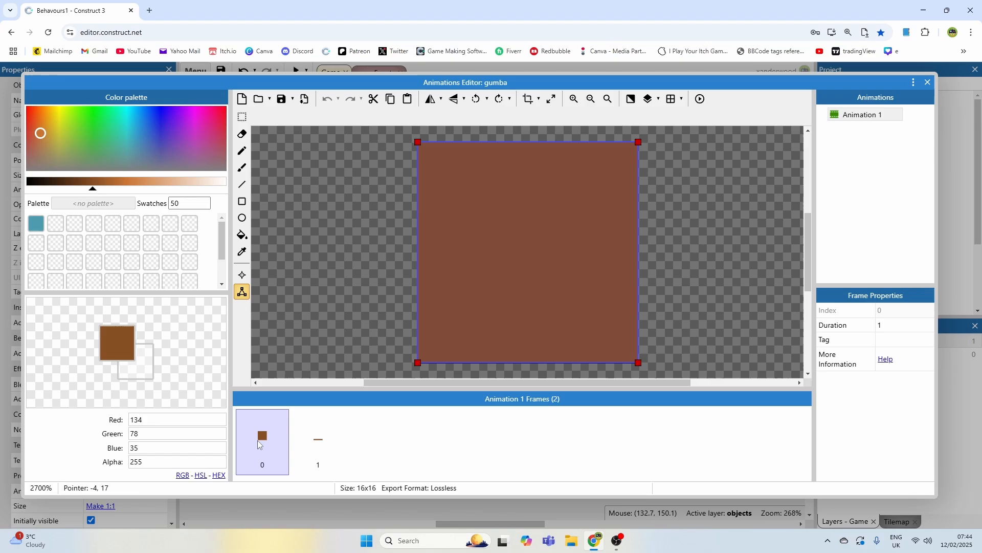
mouse_move(511, 257)
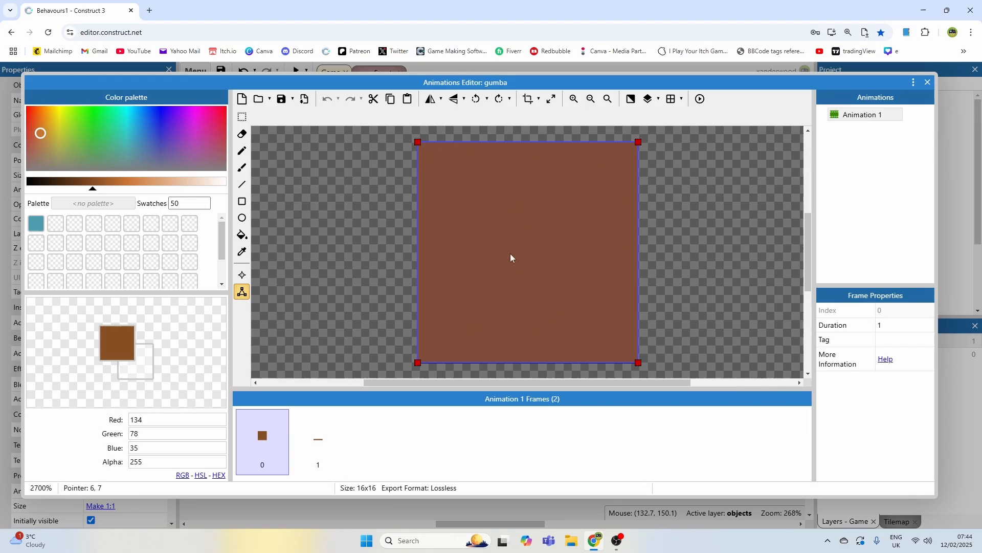
mouse_move(350, 445)
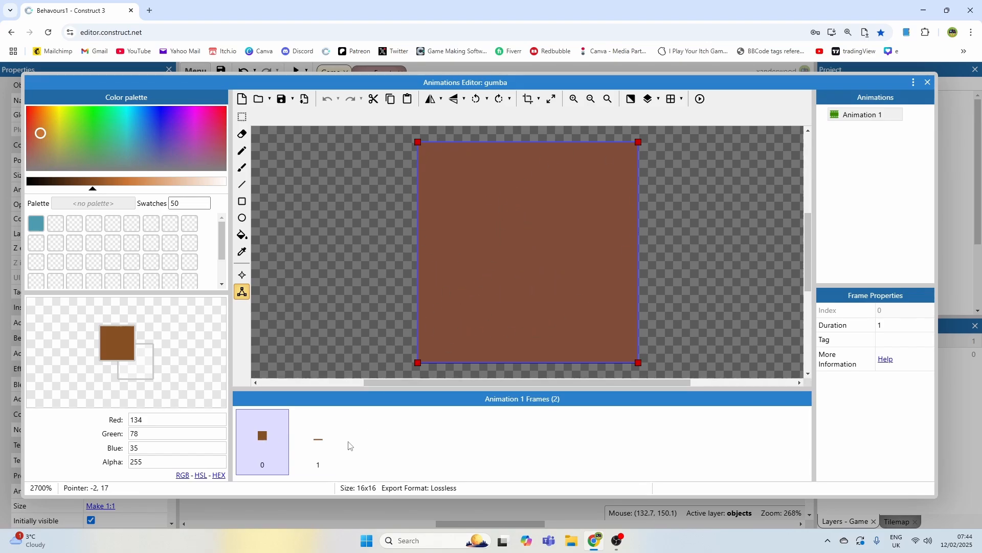
left_click(318, 436)
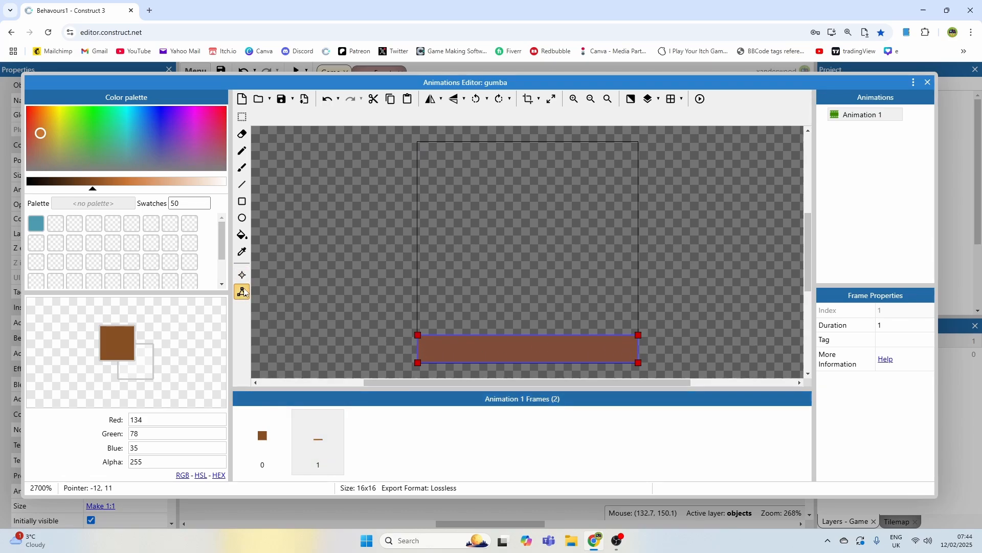
mouse_move(241, 290)
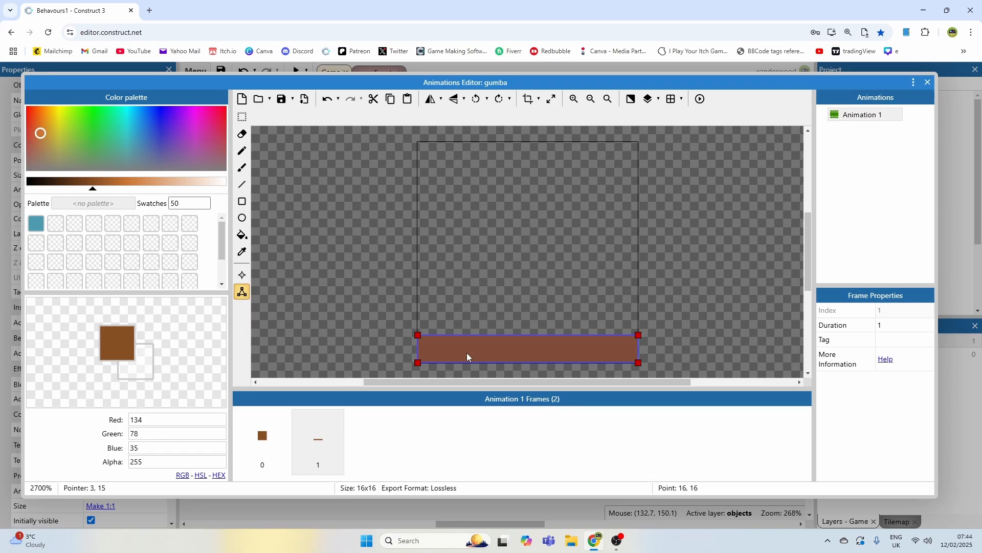
left_click(261, 435)
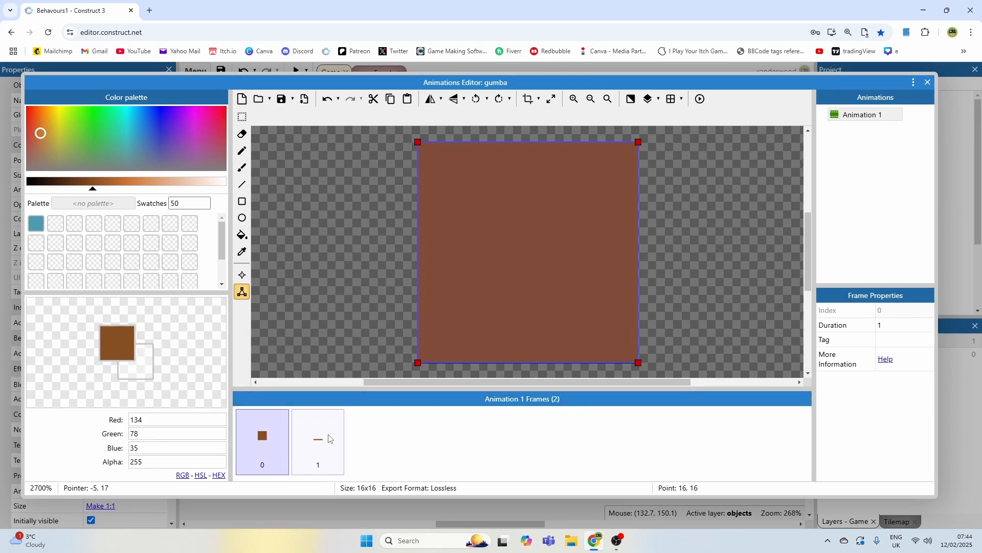
left_click(318, 440)
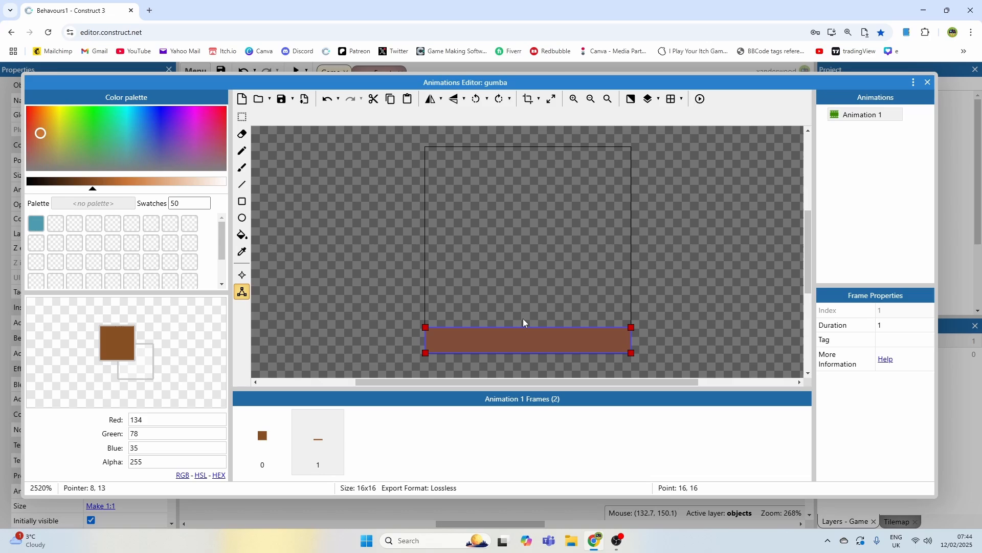
left_click(262, 435)
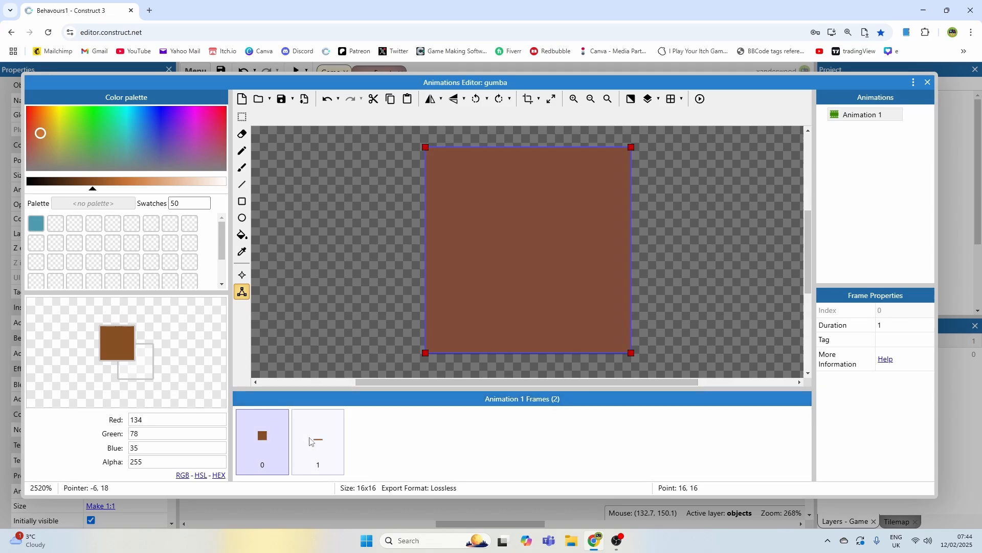
left_click(318, 441)
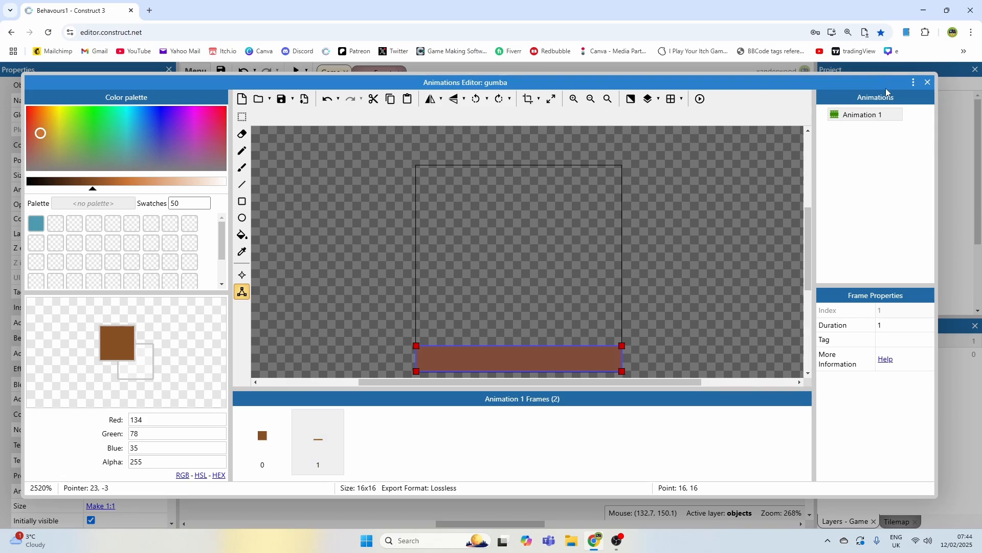
left_click(261, 435)
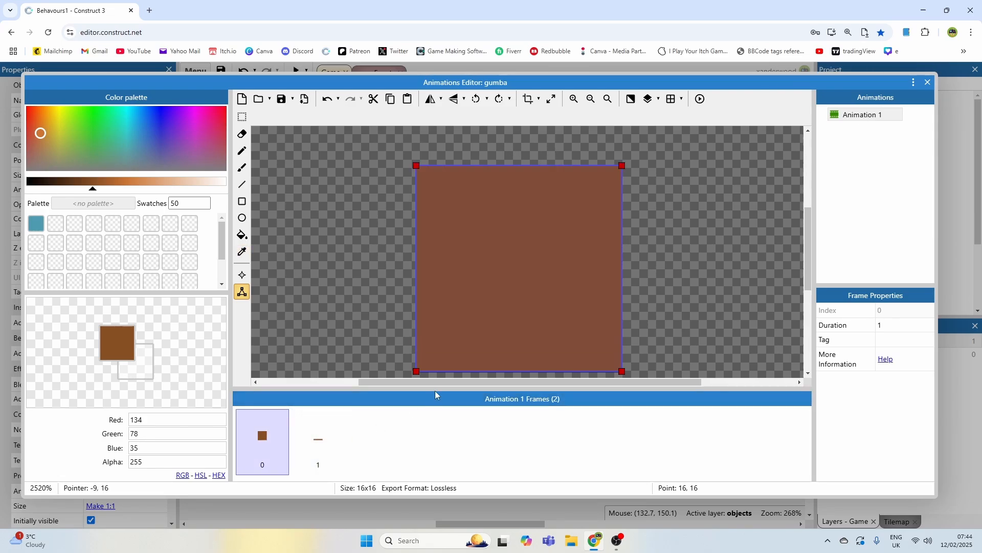
left_click(318, 441)
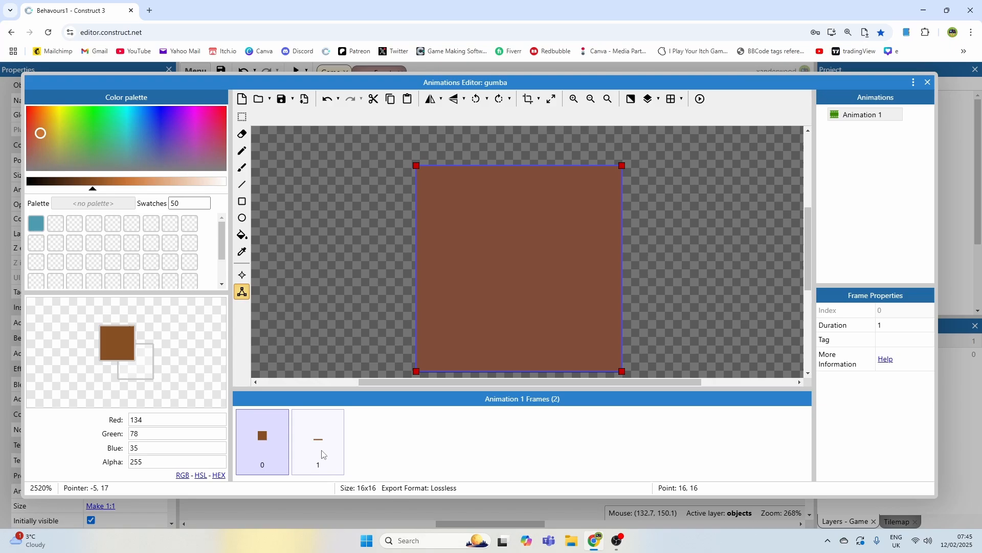
left_click(317, 440)
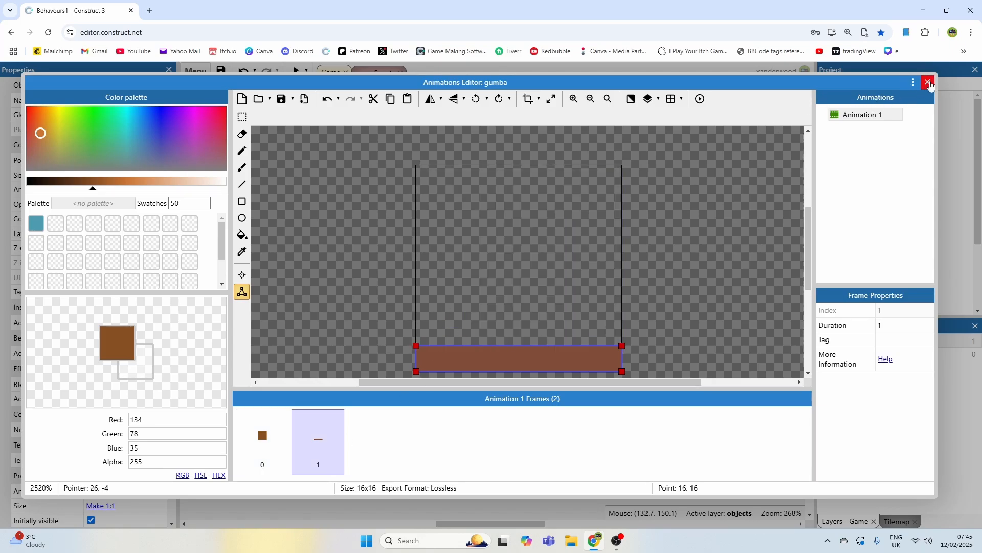
left_click(930, 82)
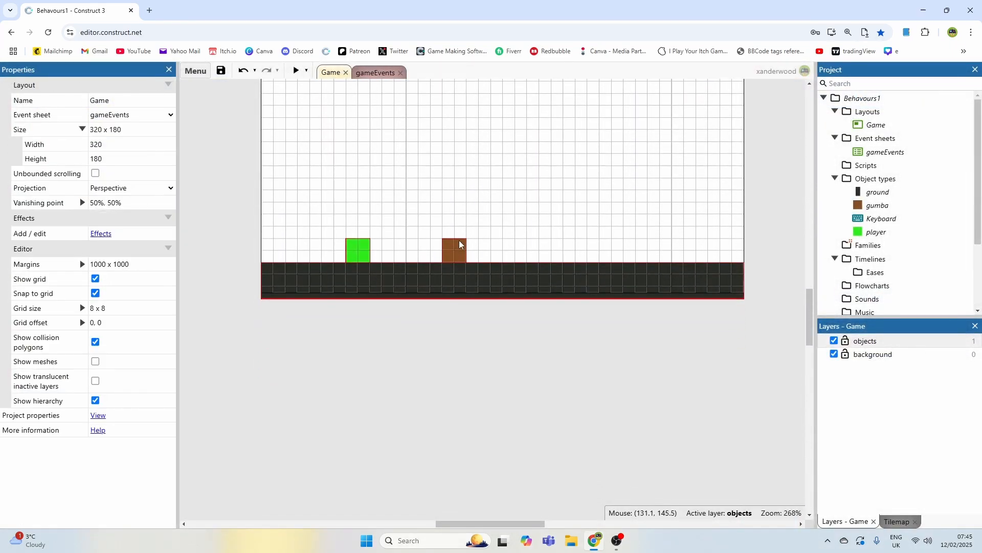
left_click(374, 72)
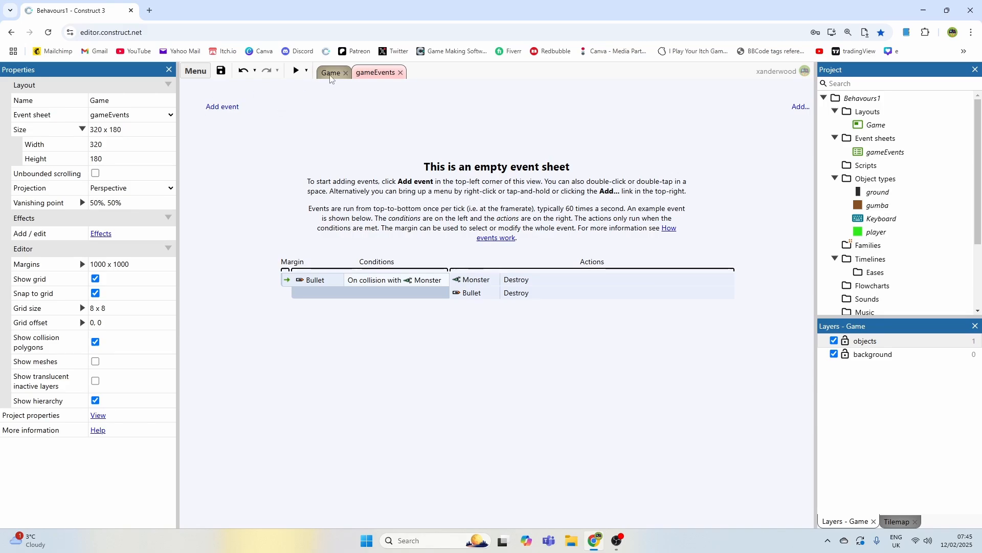
left_click(331, 72)
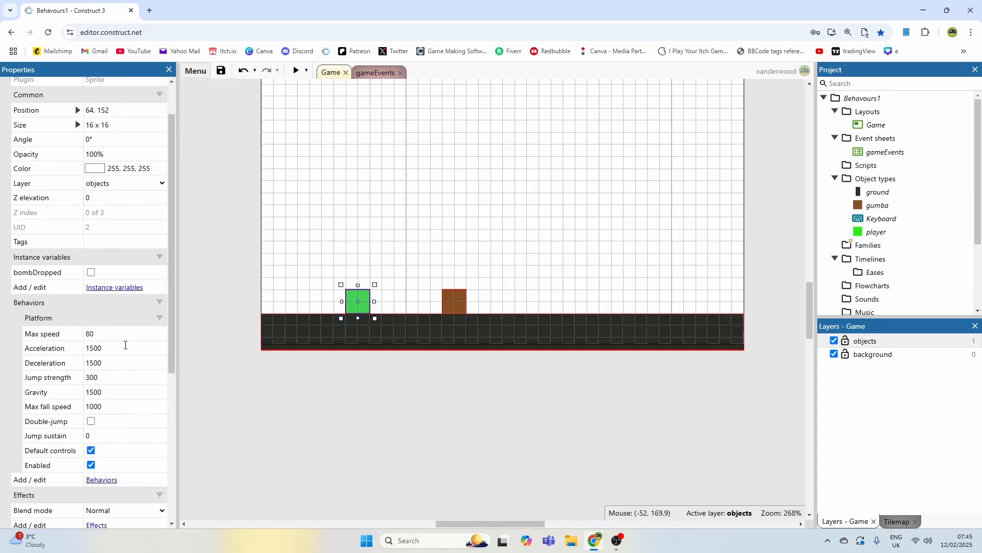
left_click(101, 479)
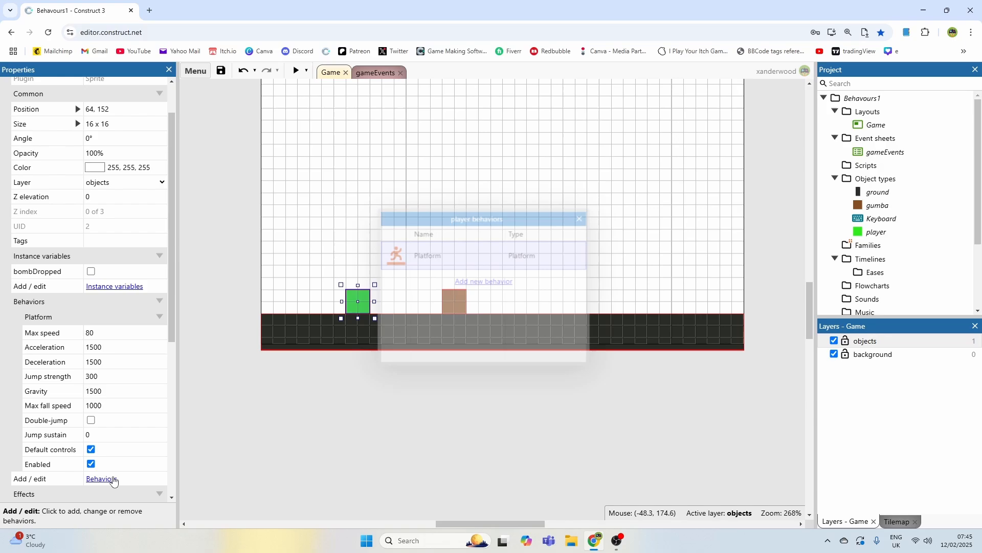
left_click(101, 477)
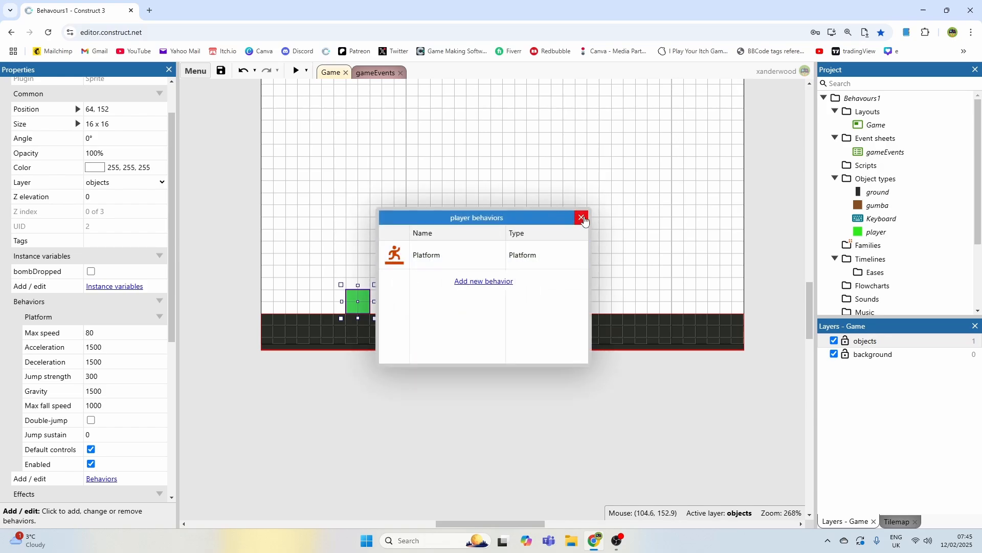
left_click(581, 217)
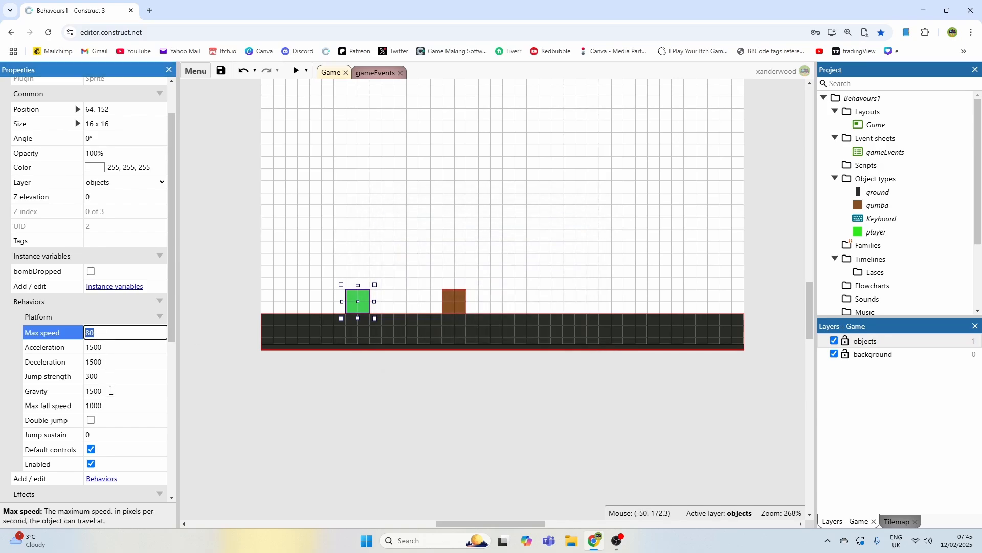
mouse_move(309, 254)
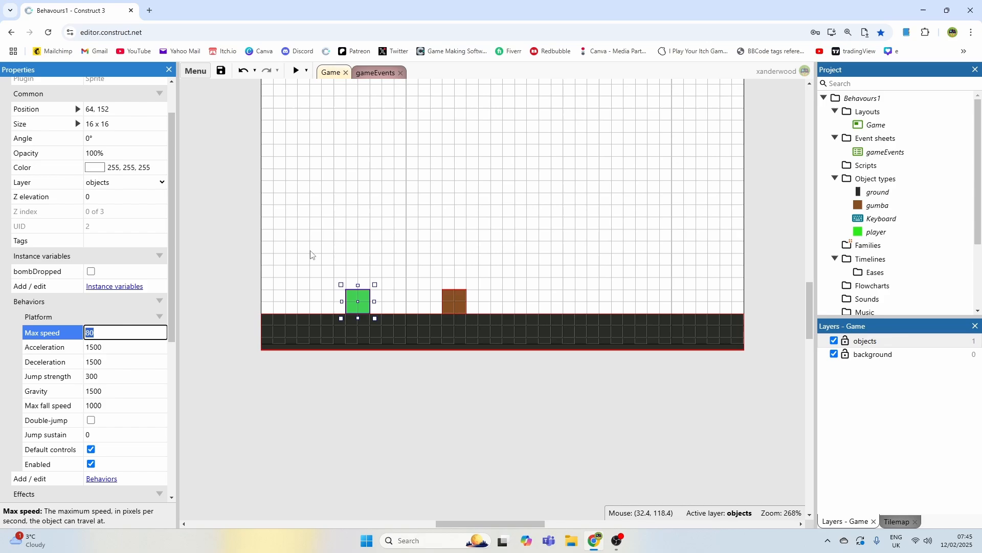
left_click(294, 70)
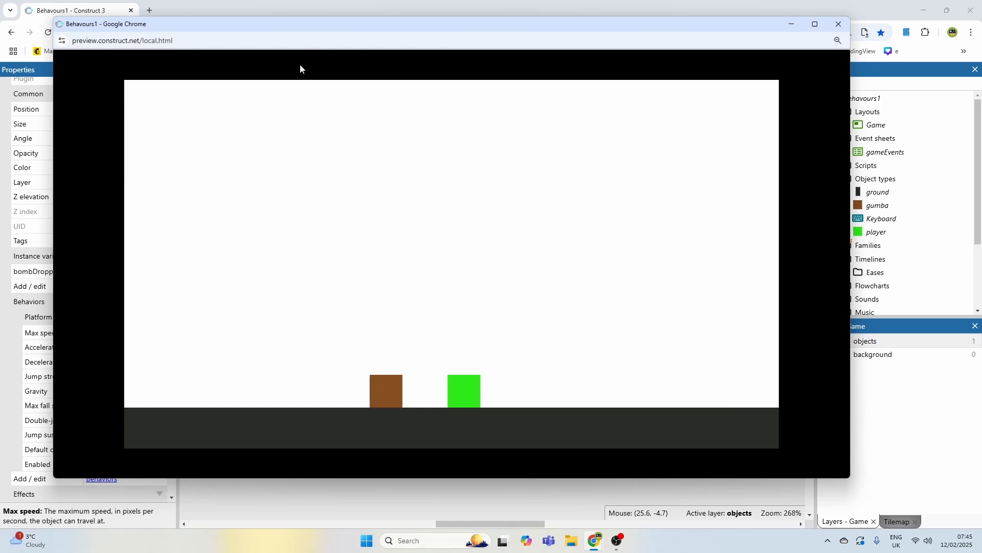
mouse_move(620, 40)
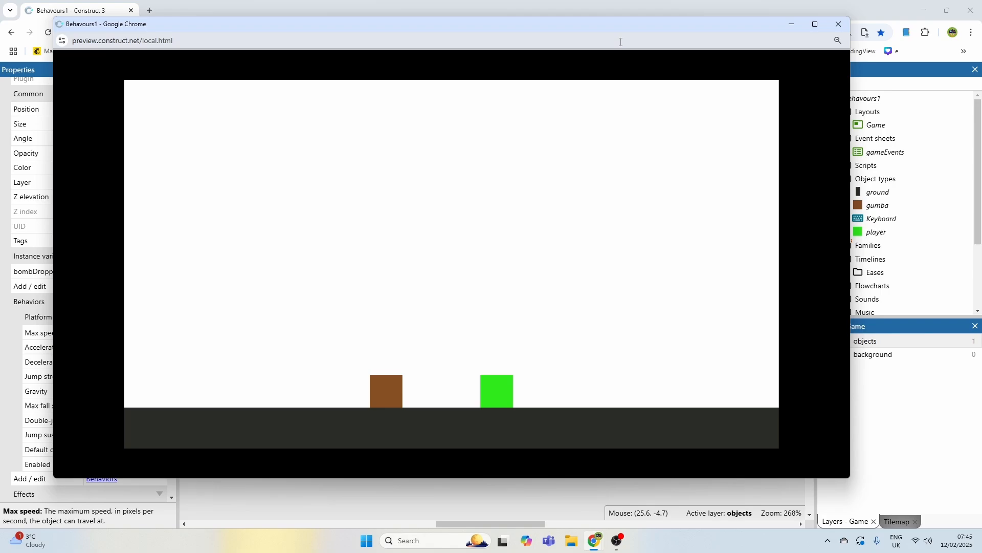
Close the Chrome preview window to get back to the empty gameEvents sheet
left_click(838, 24)
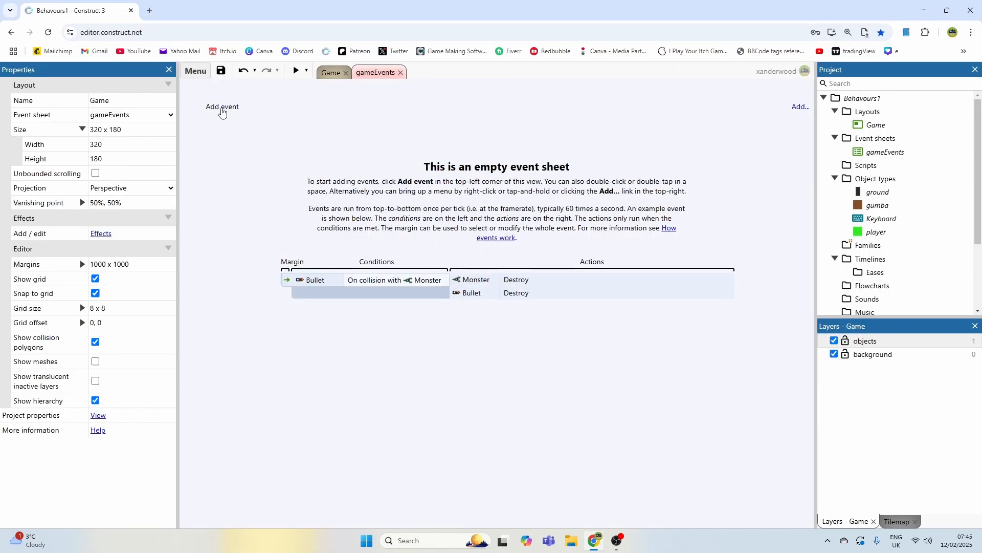
Add a new event with the player Platform 'Is falling' condition
left_click(222, 106)
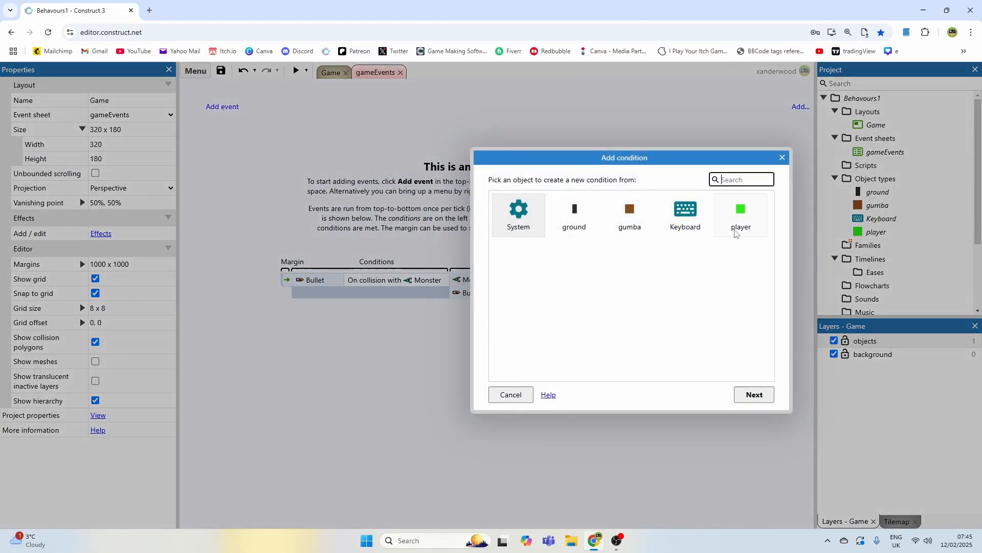
left_click(740, 214)
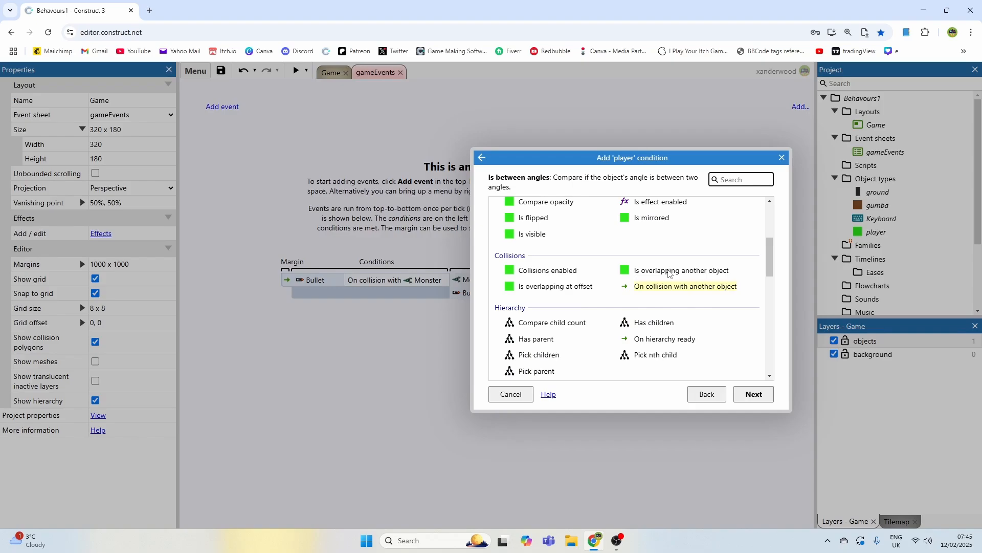
scroll("down", 3)
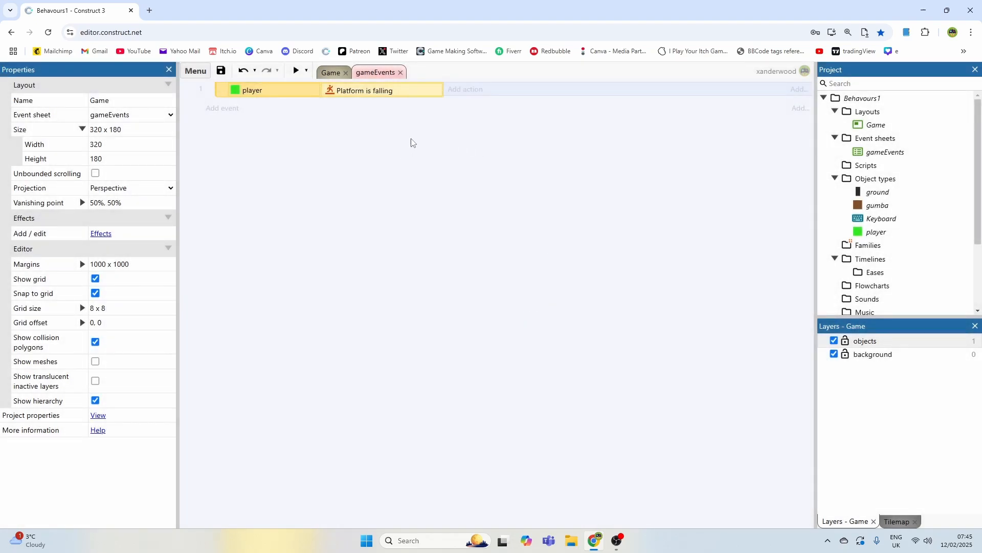
left_click(330, 72)
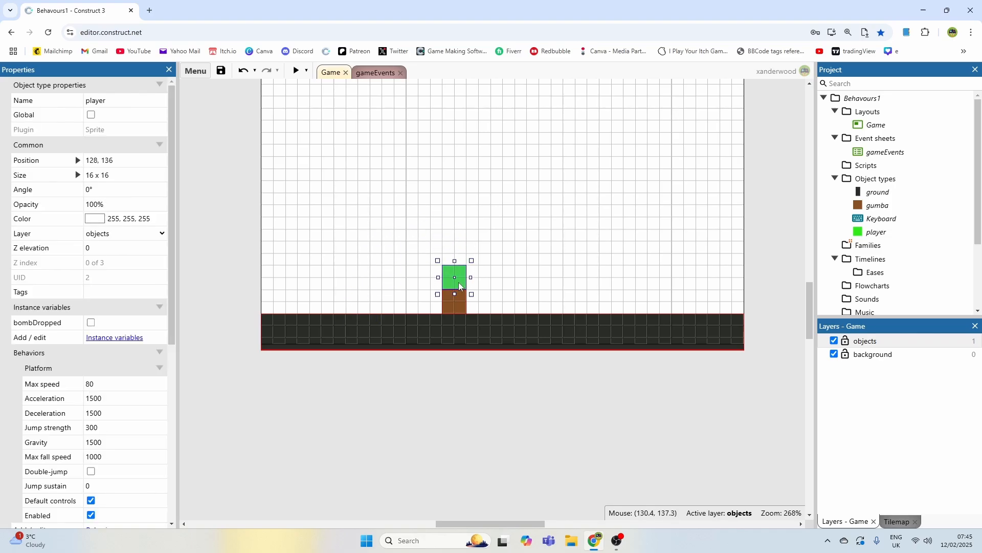
left_click(374, 72)
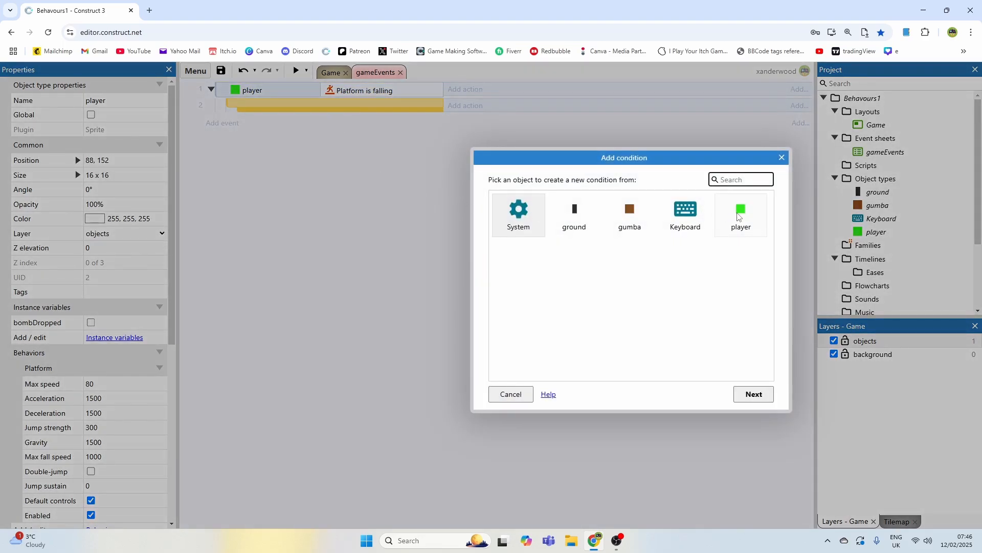
Add an 'On collision with gumba' sub-event setting gumba frame 1, then open gumba's animations
left_click(741, 213)
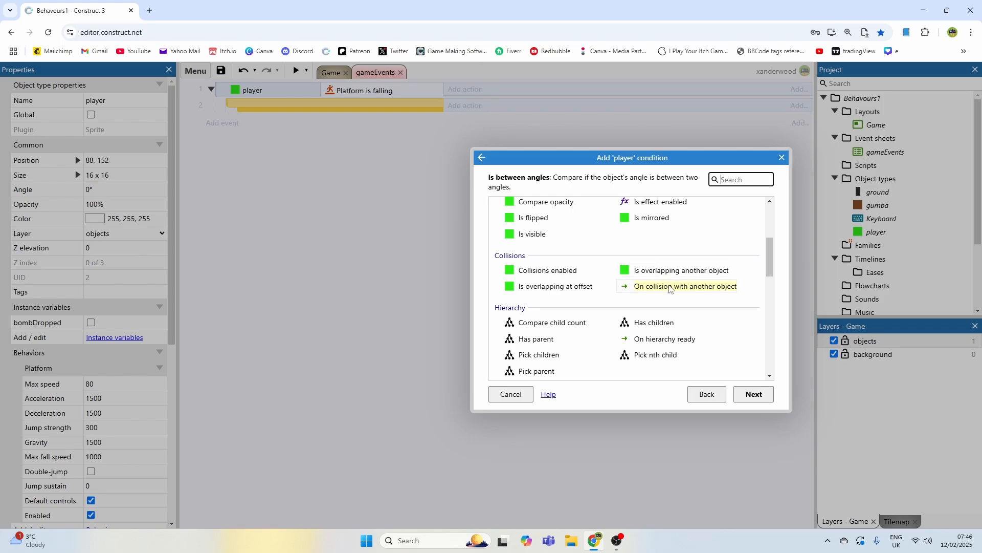
left_click(685, 285)
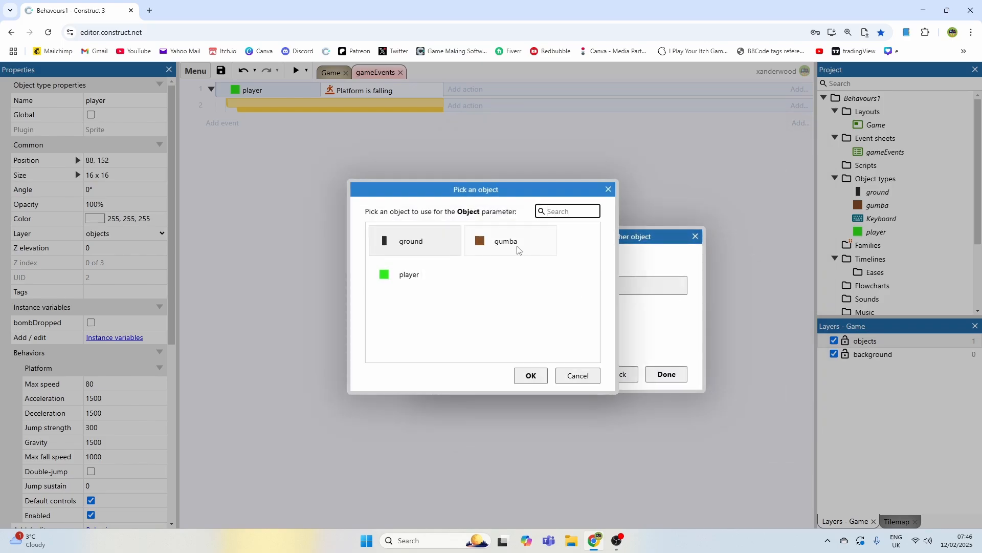
left_click(531, 375)
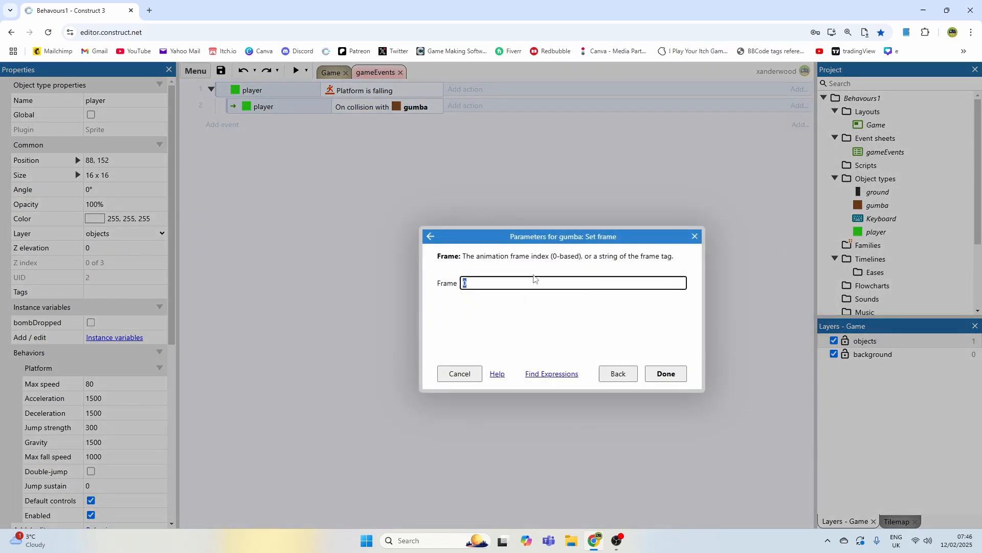
type("1")
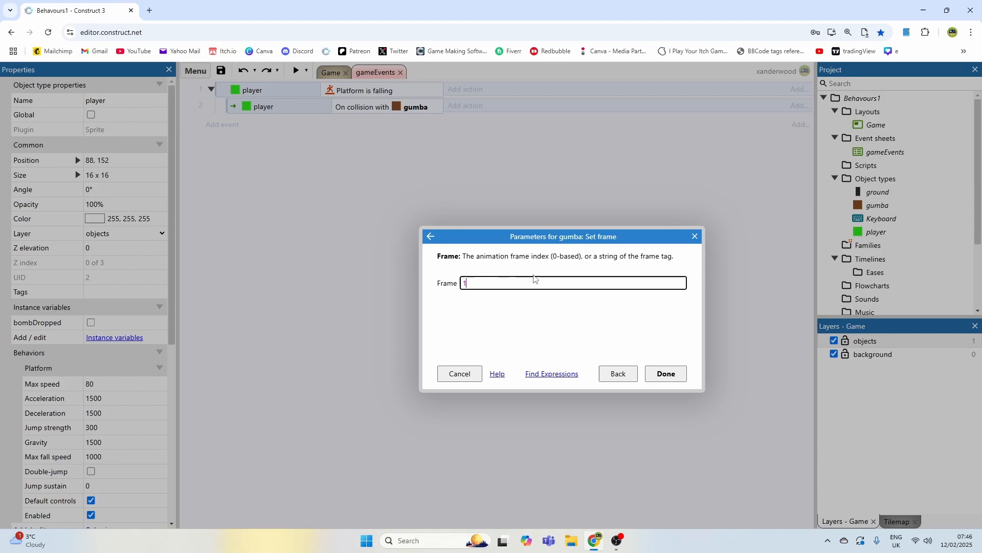
left_click(664, 373)
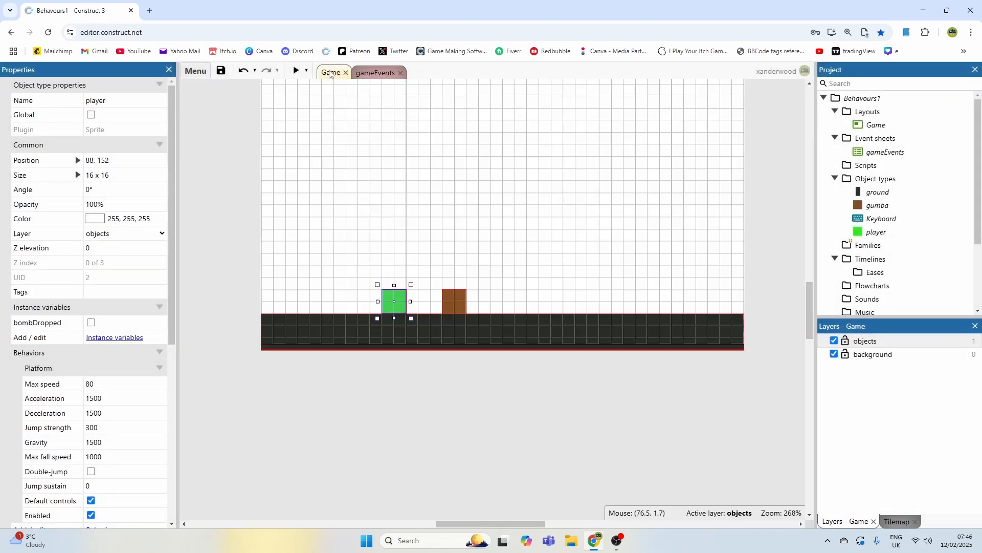
double_click(452, 301)
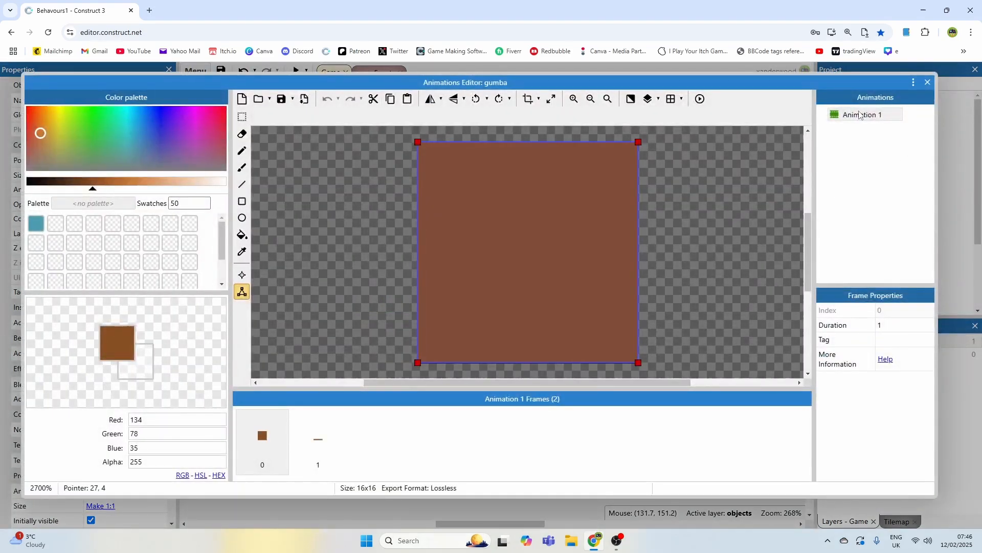
Inspect the gumba's Animation 1 properties and its flattened frame 1
left_click(863, 114)
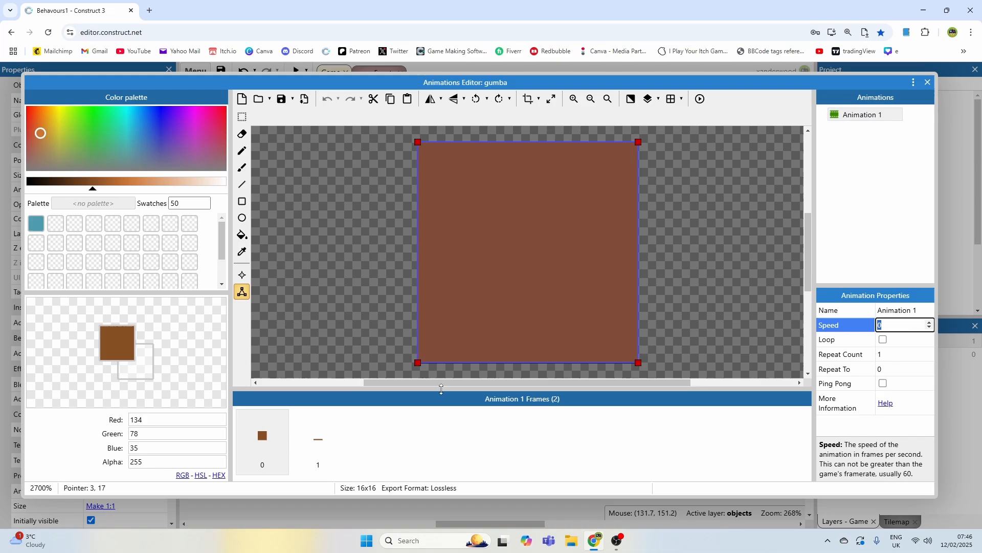
left_click(318, 440)
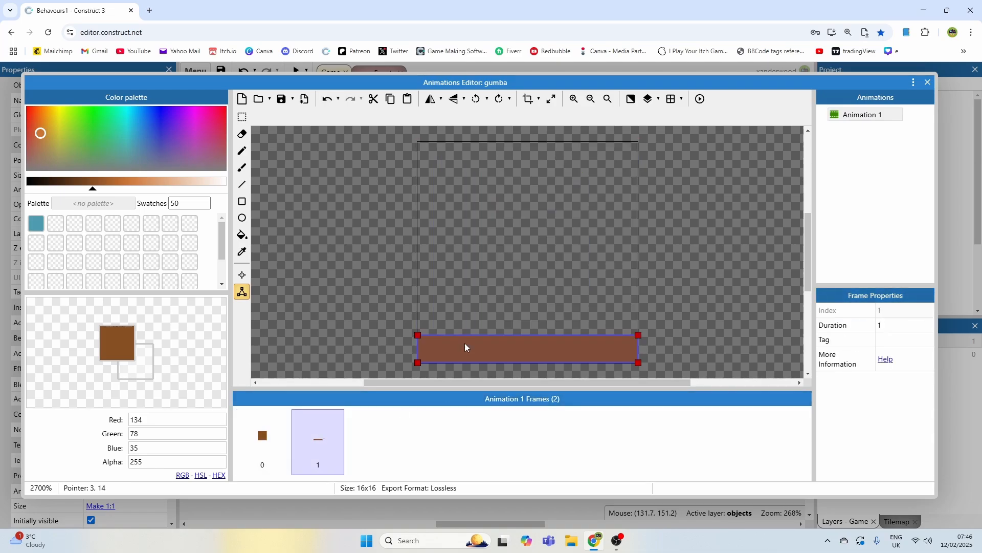
mouse_move(928, 82)
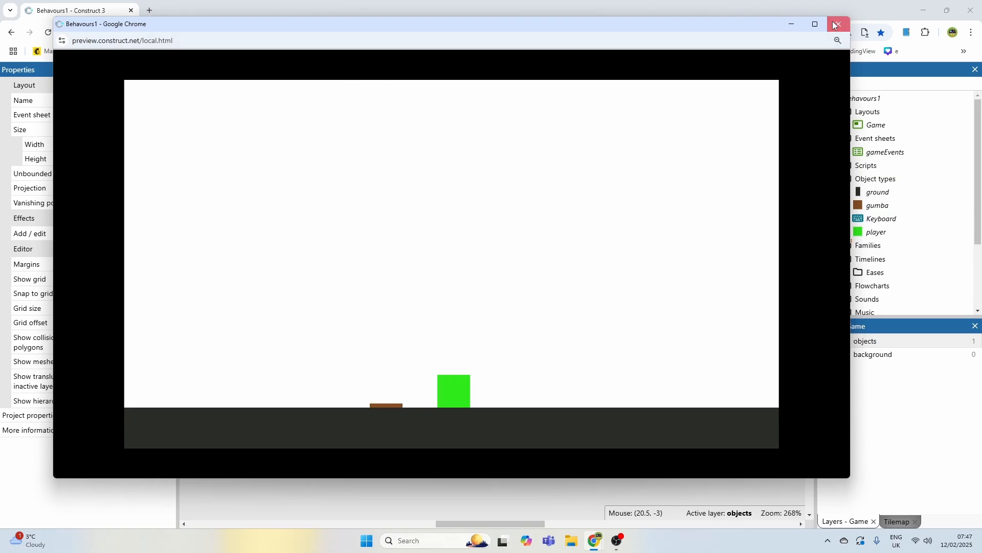
Add a player Platform 'Set vector Y' action of -300 to the gumba collision sub-event
left_click(837, 25)
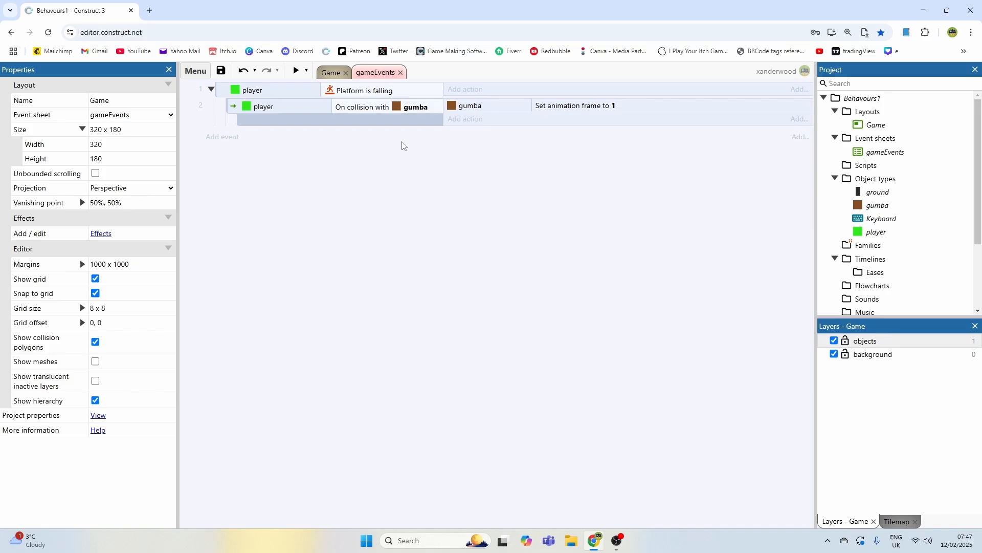
mouse_move(276, 115)
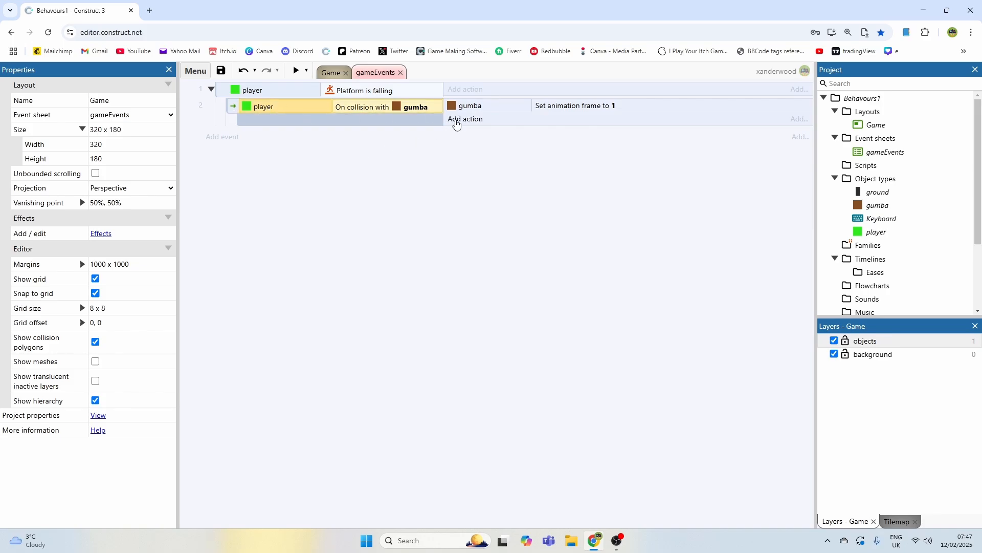
left_click(465, 119)
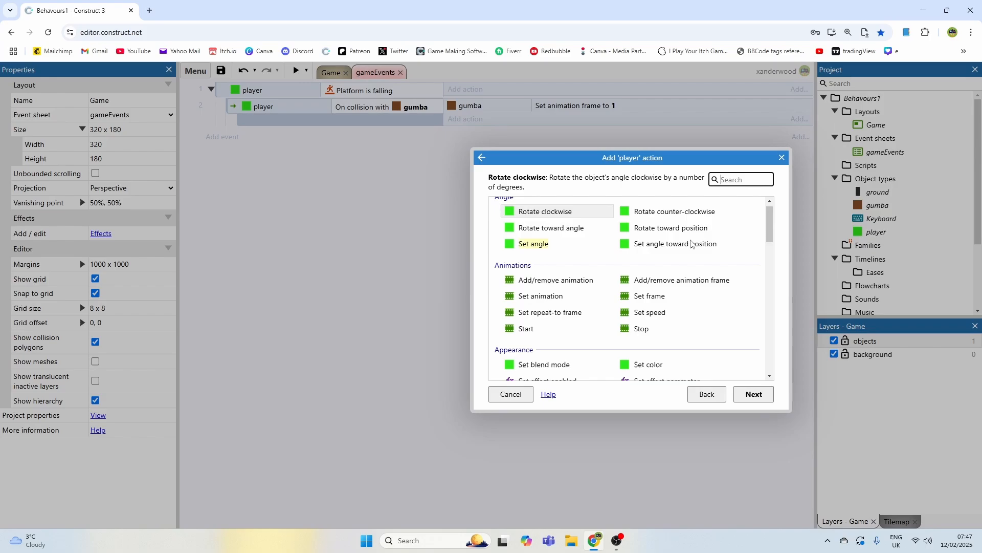
scroll("down", 3)
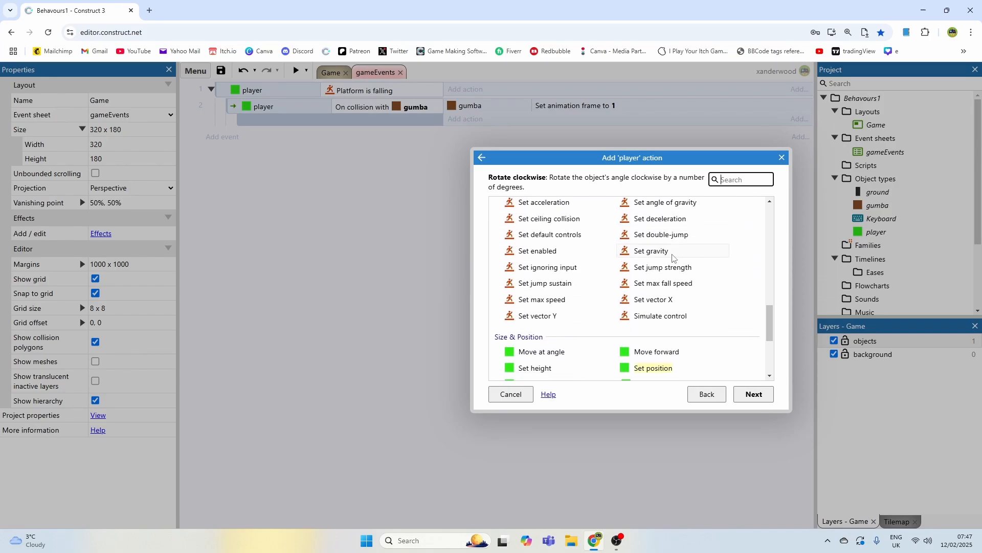
left_click(536, 318)
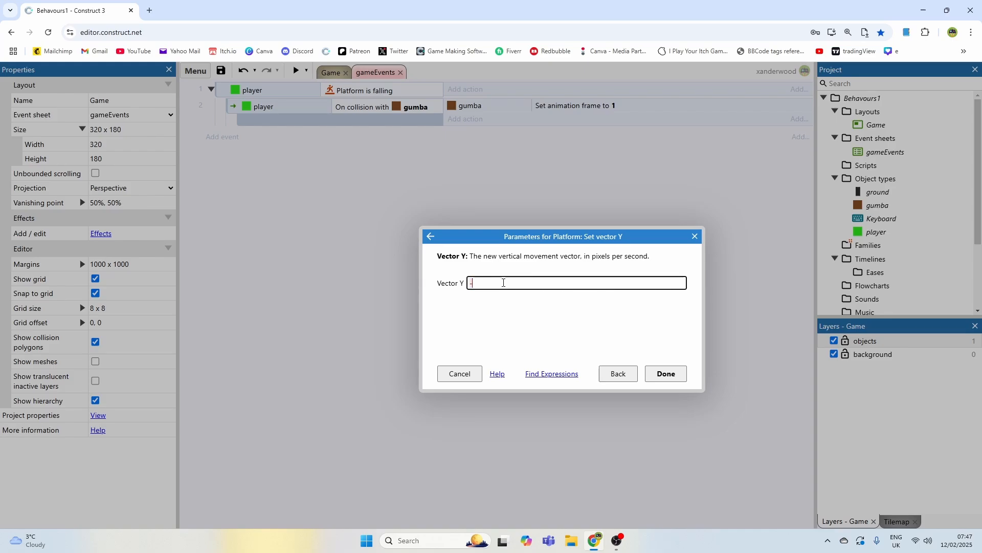
type("-300")
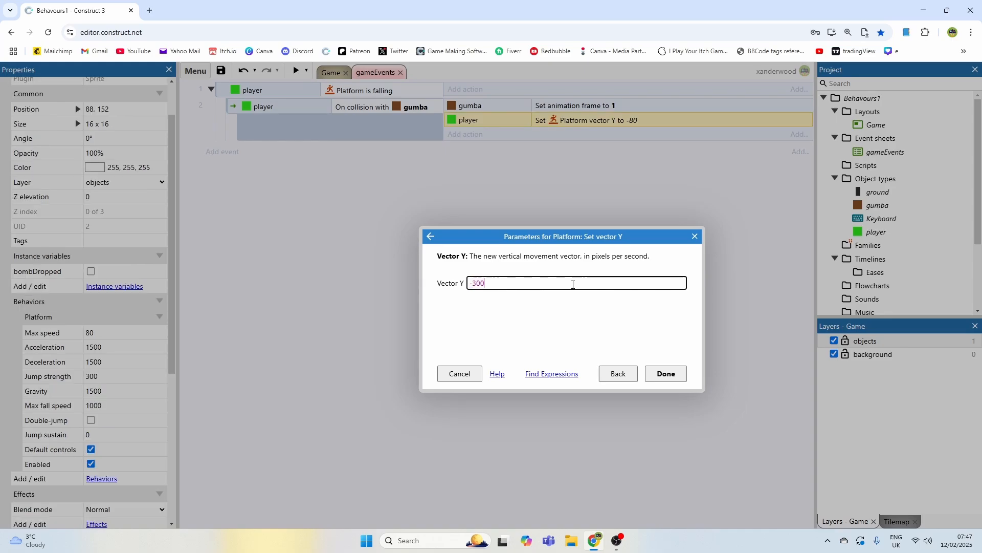
left_click(665, 373)
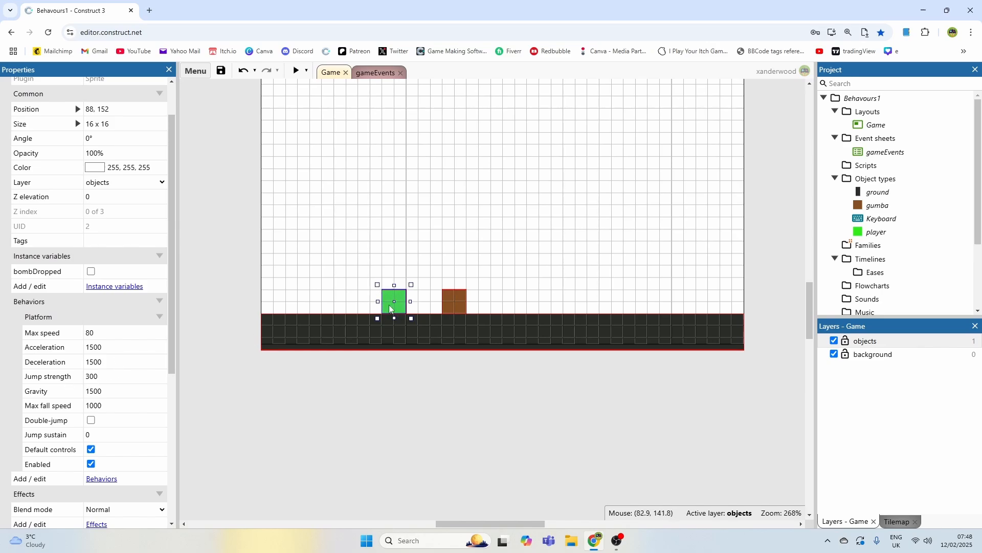
mouse_move(56, 376)
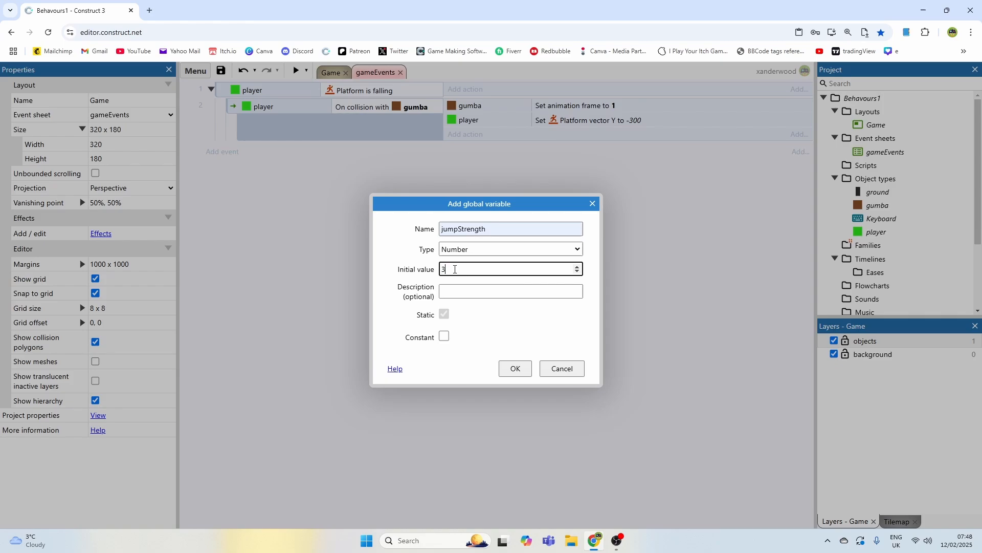
Create the jumpStrength global (300), change the bounce Vector Y to -jumpStrength, and preview
left_click(514, 368)
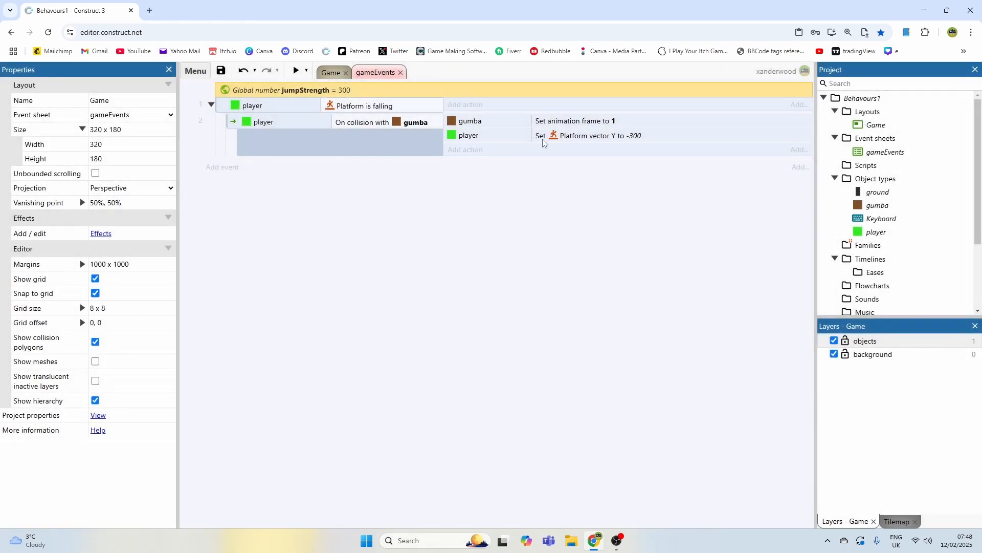
double_click(599, 135)
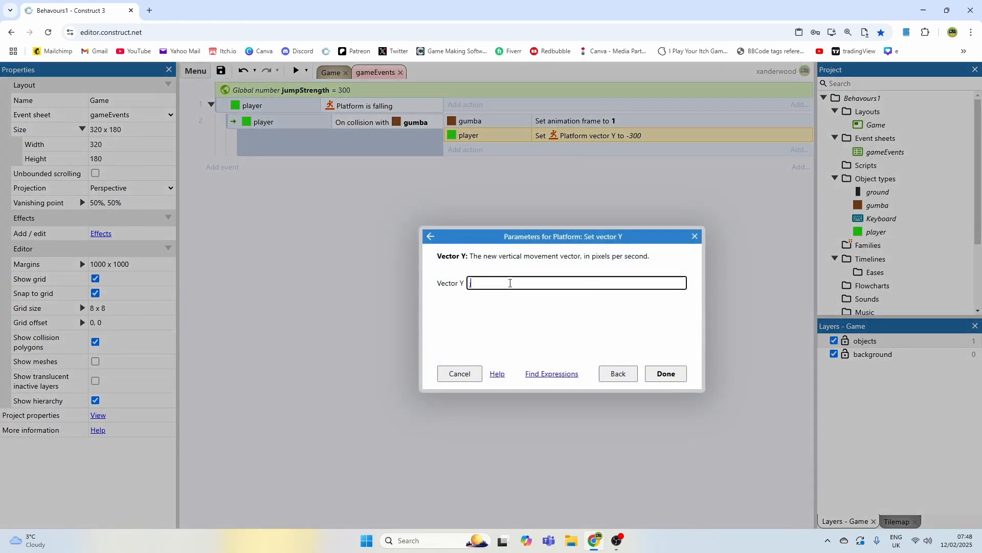
type("jumpStrength")
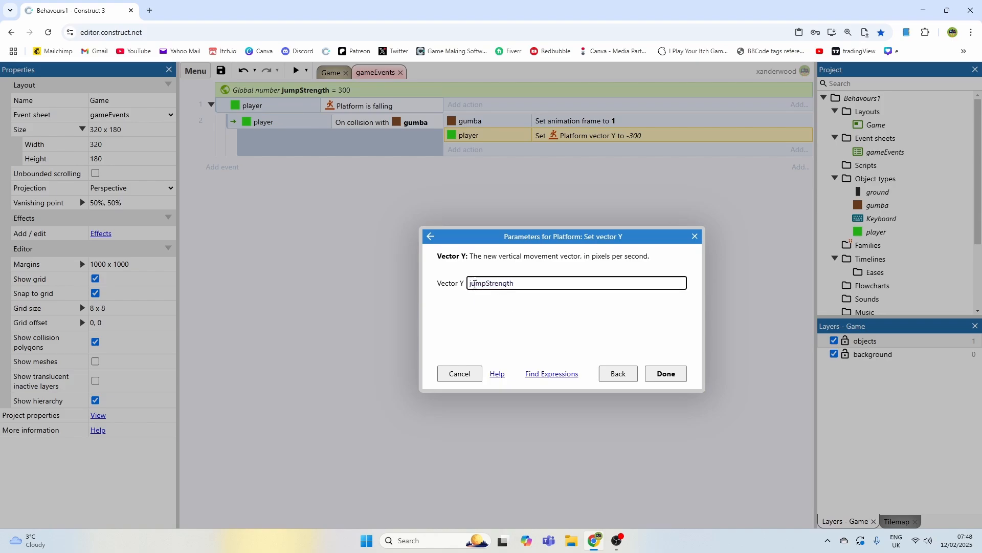
type("-")
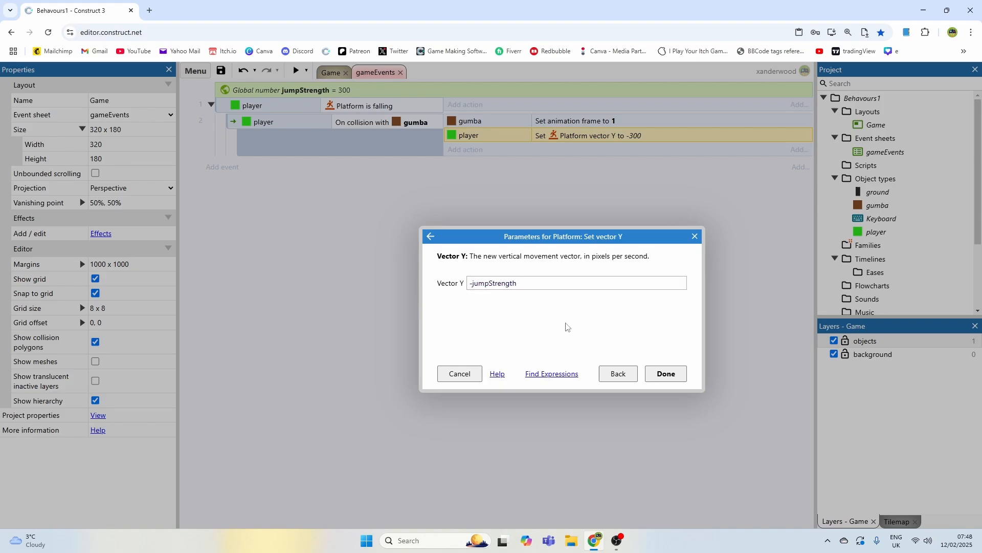
left_click(665, 373)
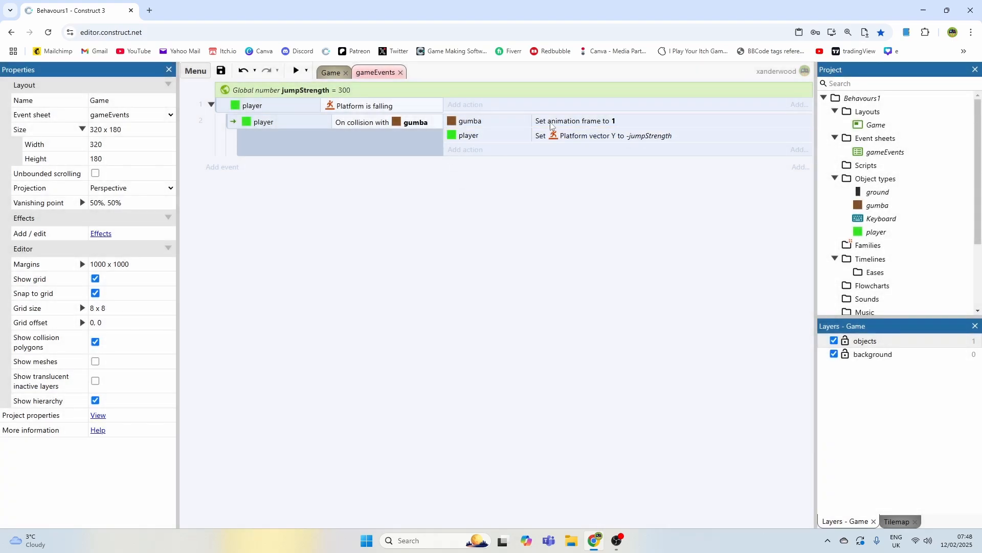
mouse_move(326, 93)
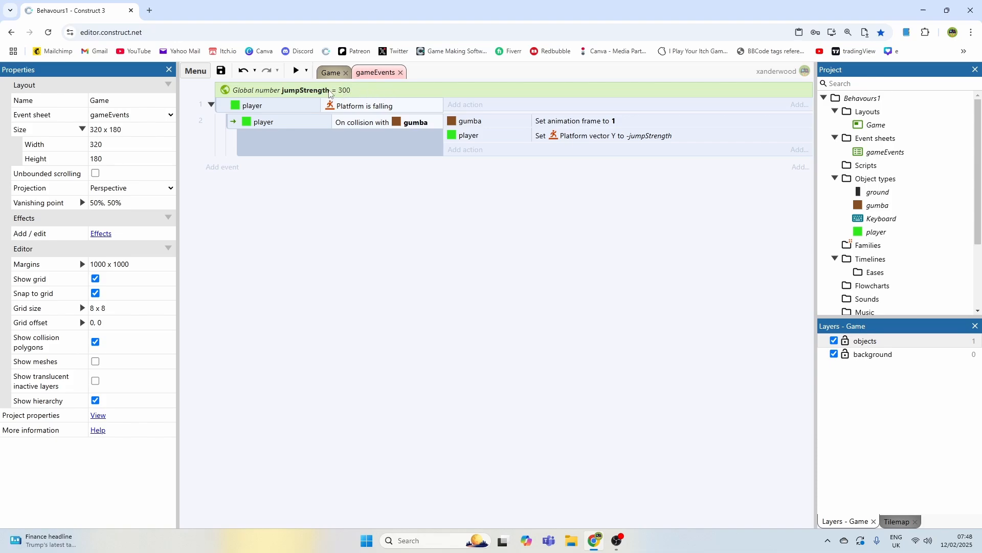
mouse_move(293, 94)
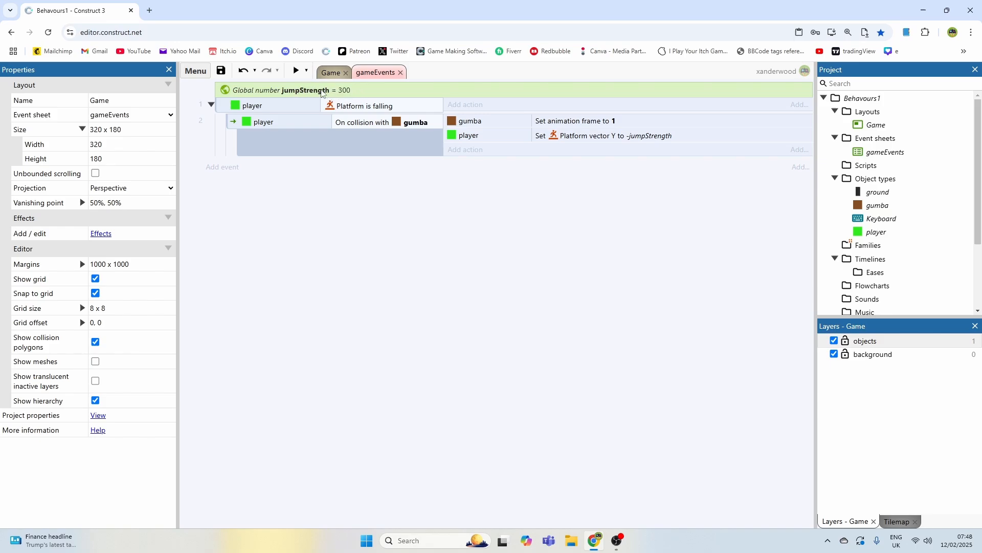
left_click(602, 135)
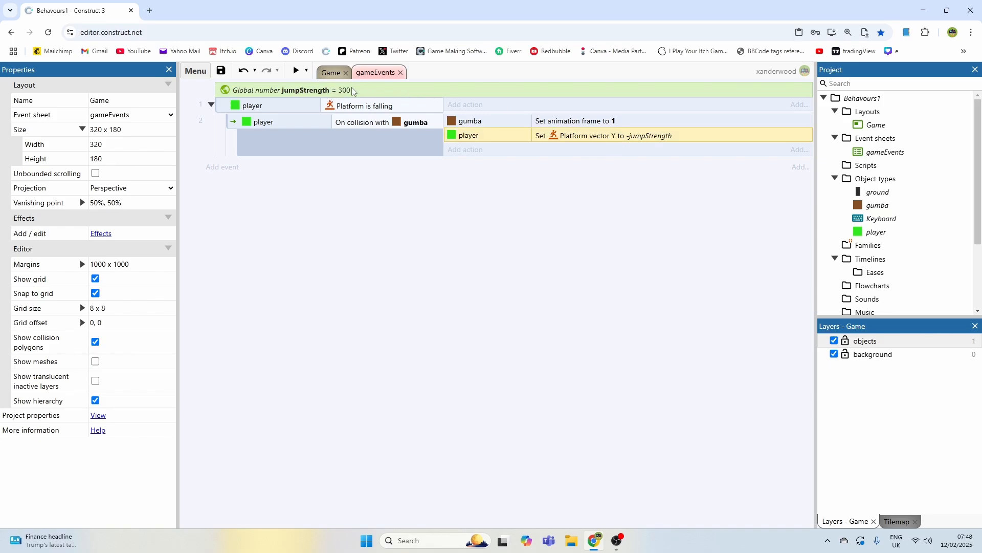
left_click(295, 70)
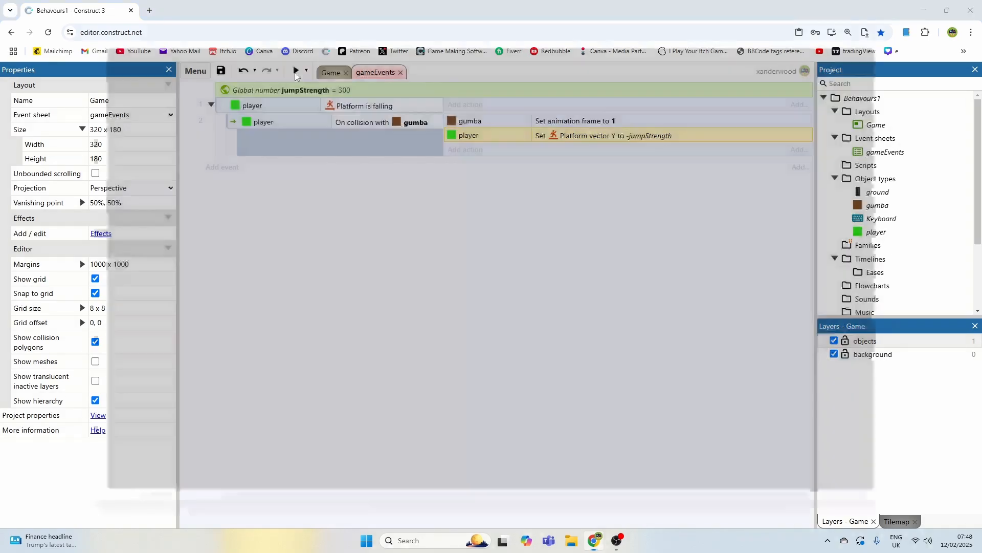
left_click(296, 71)
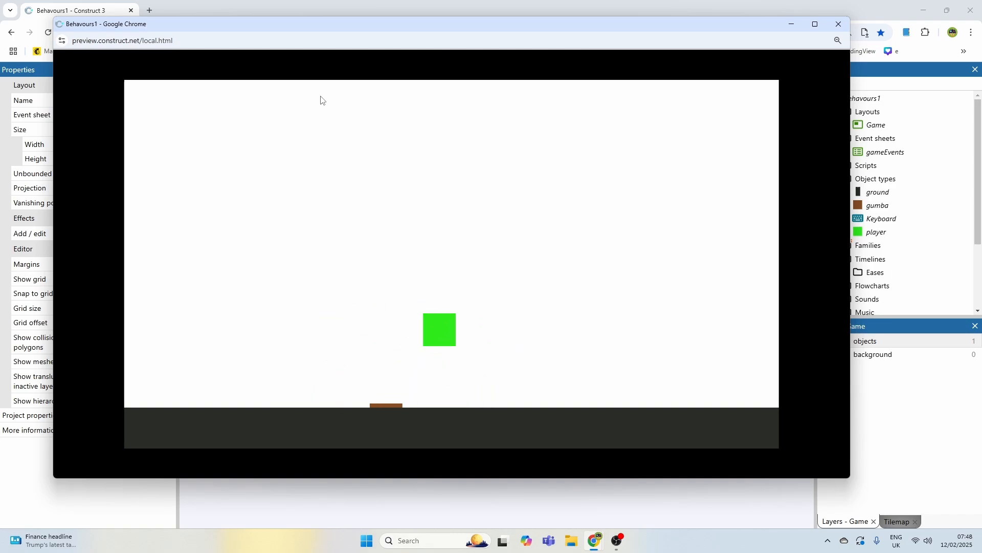
left_click(837, 24)
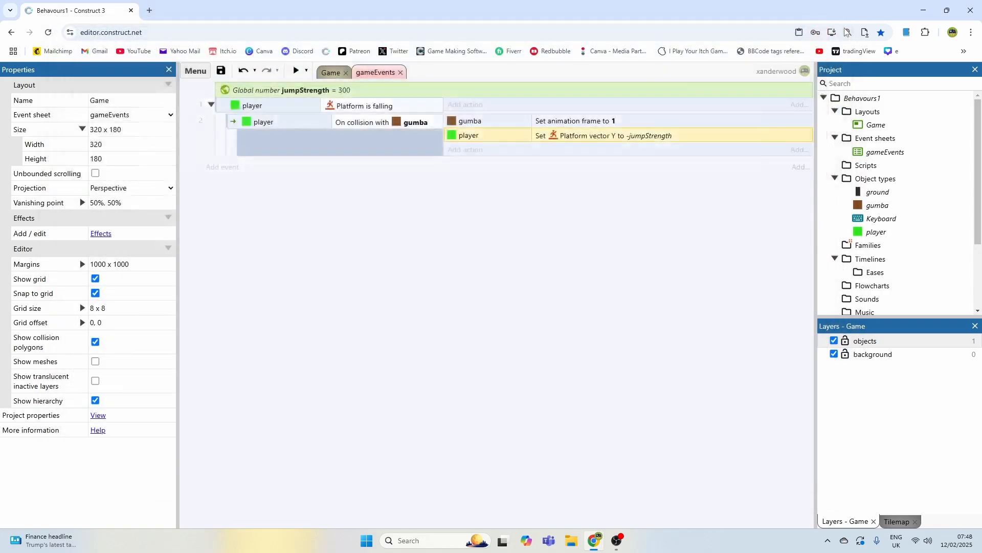
left_click(232, 121)
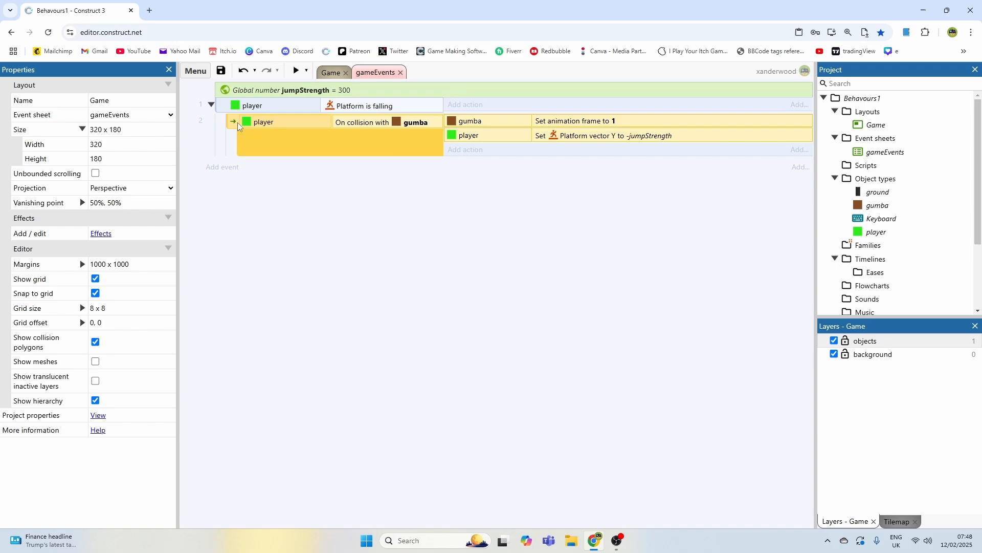
Add a gumba 'Animation frame = 0' sub-event under the collision, then launch a preview
left_click(221, 120)
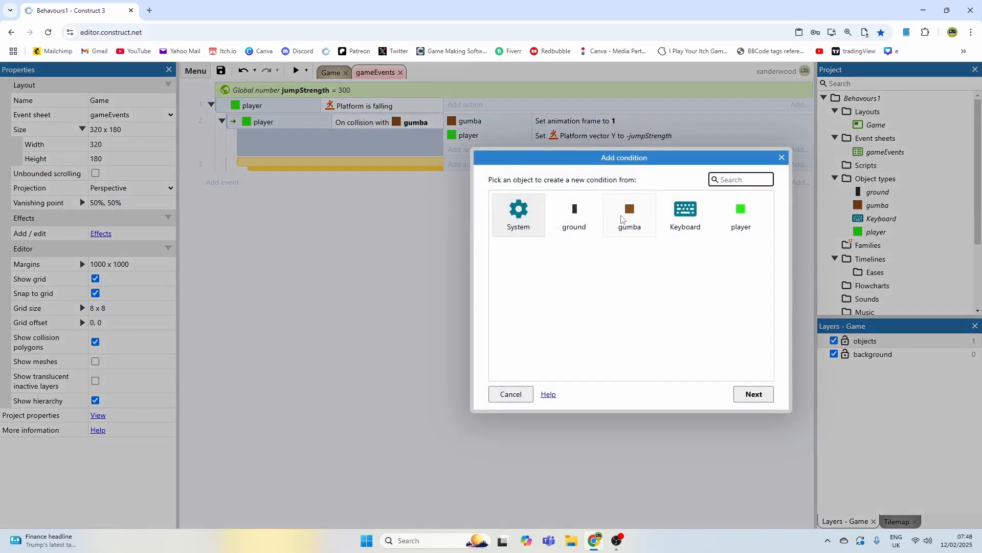
left_click(629, 212)
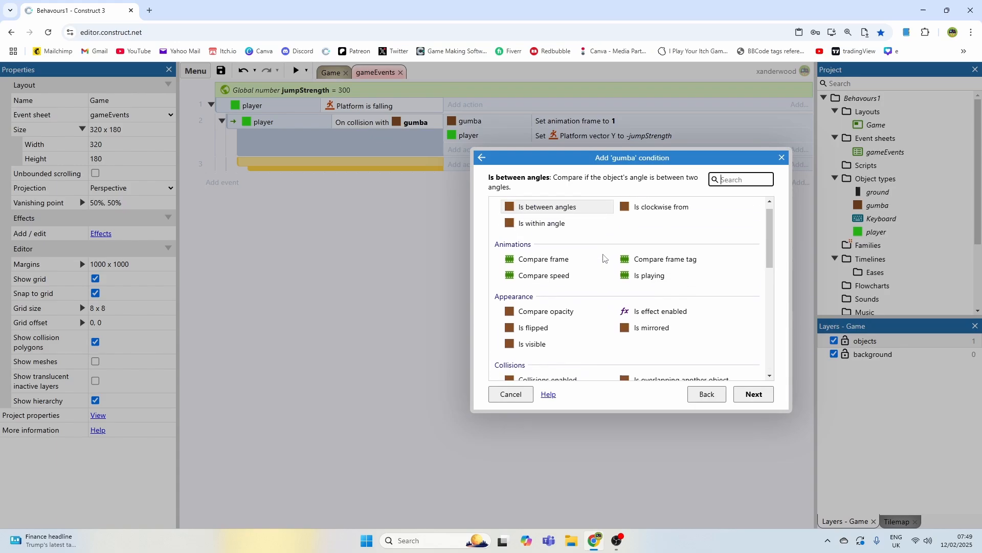
left_click(541, 259)
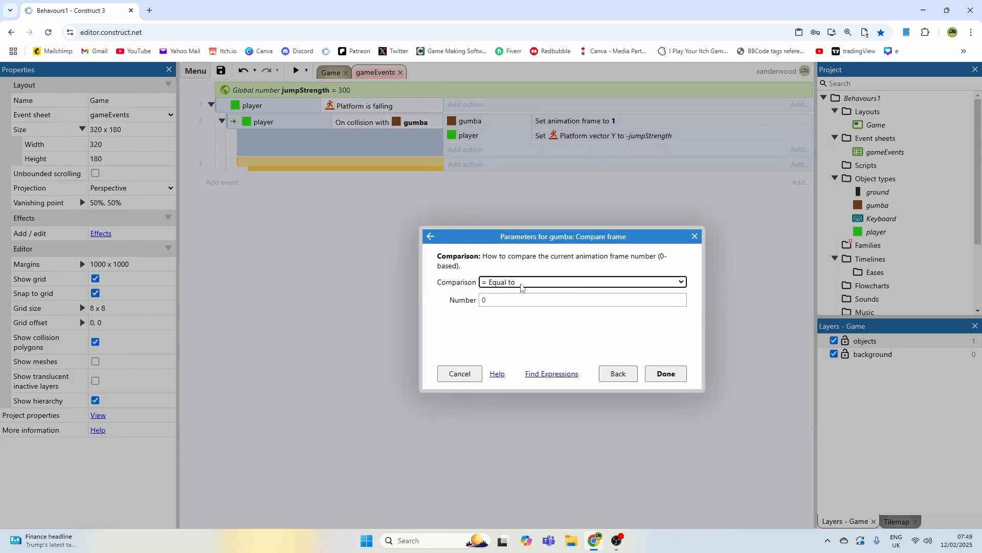
left_click(665, 373)
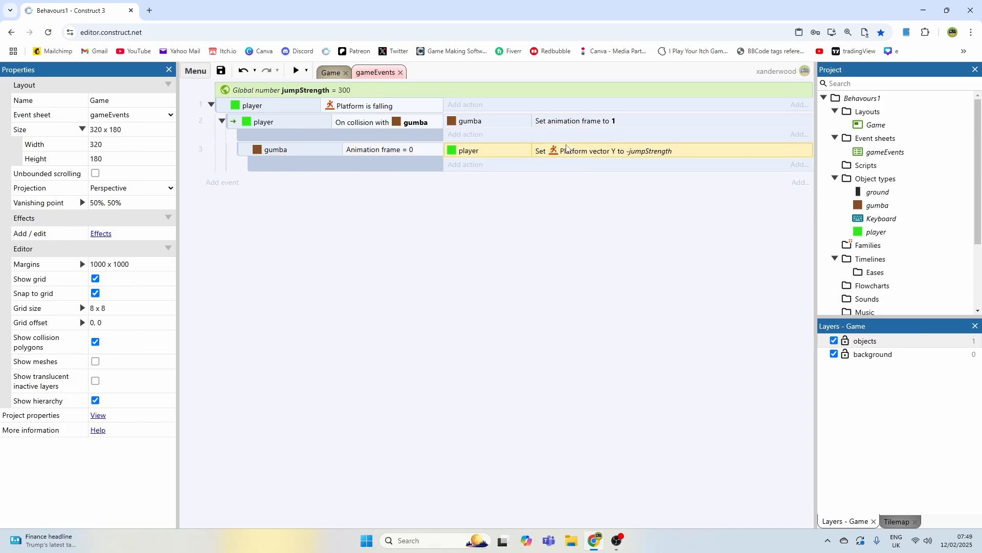
mouse_move(595, 157)
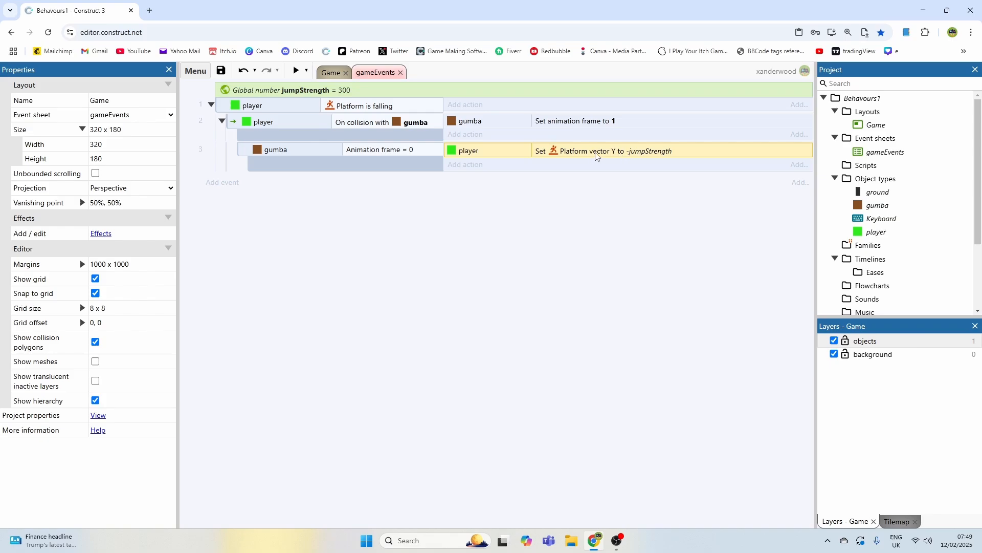
left_click(294, 70)
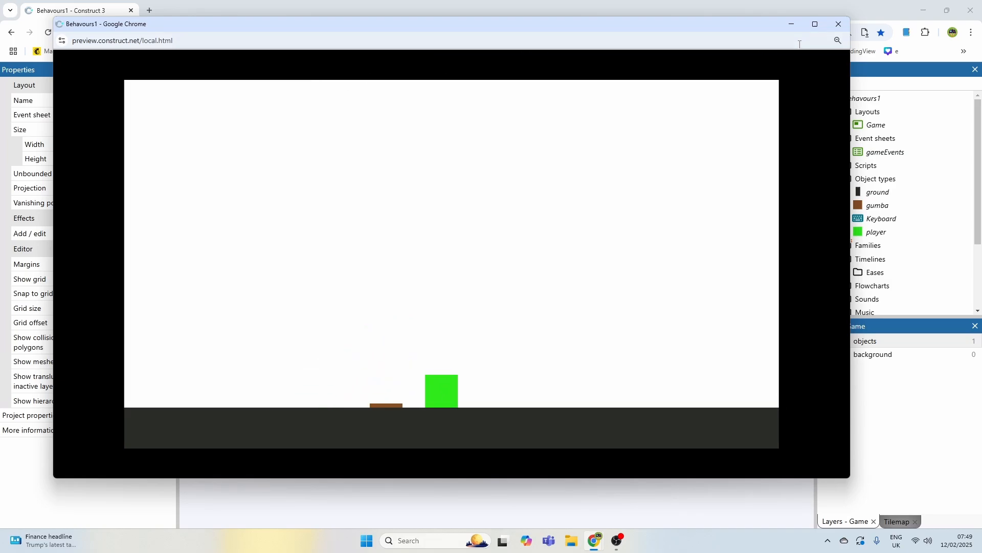
Close the game preview and select the gumba 'Set frame' action on the sheet
left_click(837, 24)
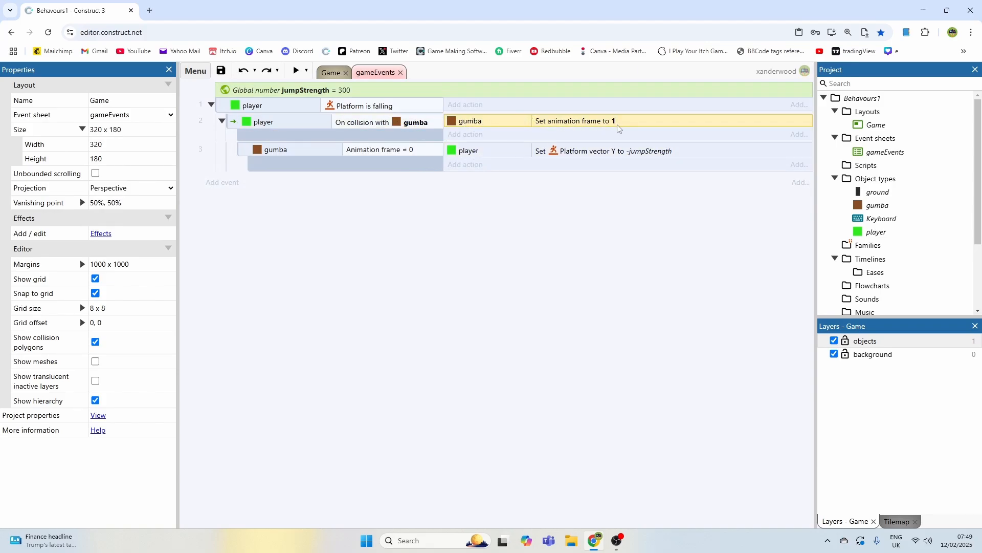
left_click(369, 149)
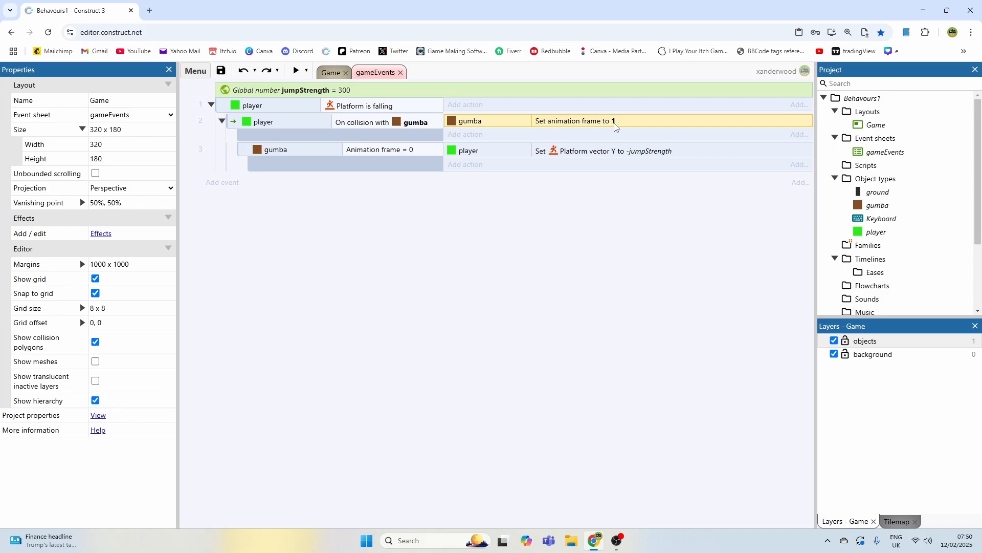
Move the frame = 0 check into the falling event, place Set vector Y before Set frame, then preview
left_click(276, 148)
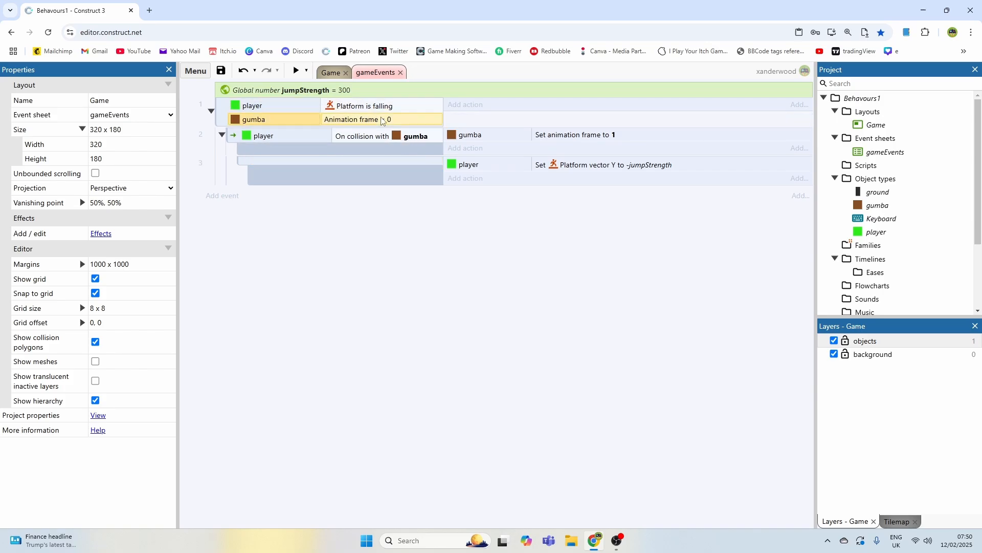
left_click(366, 106)
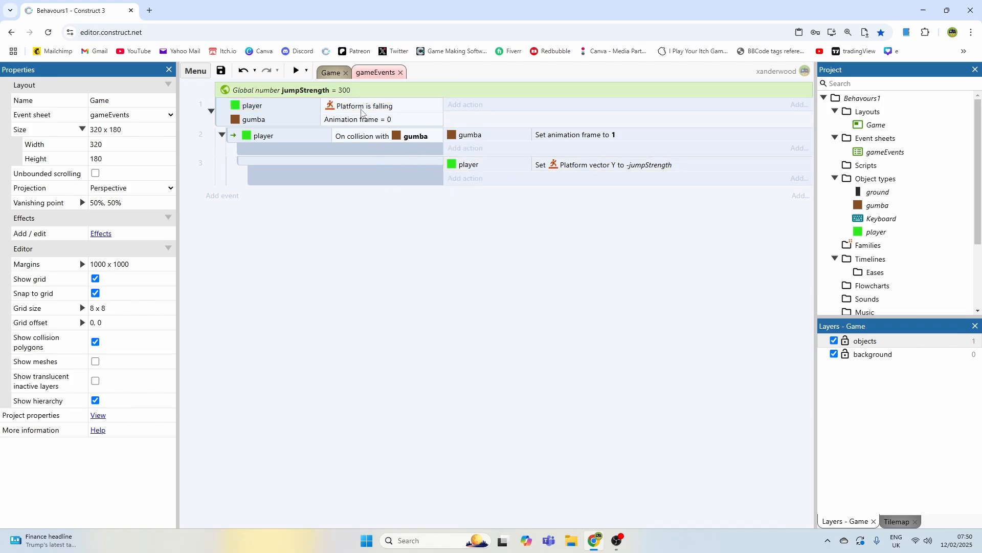
left_click(358, 119)
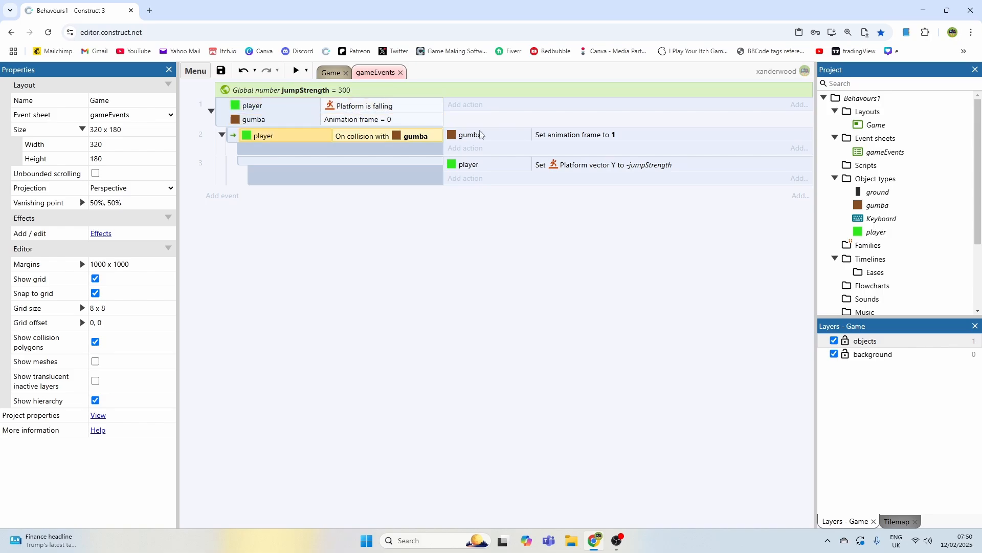
left_click(573, 134)
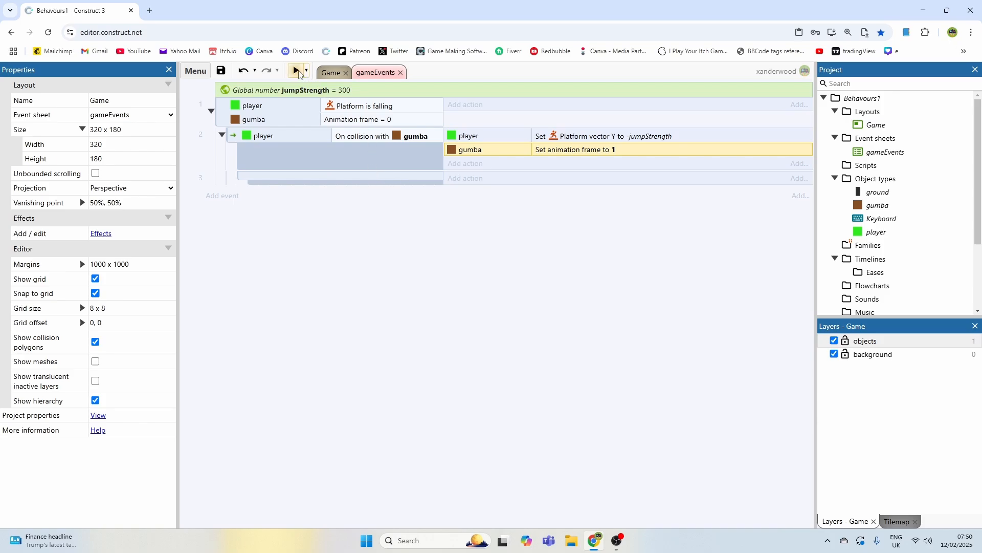
left_click(295, 71)
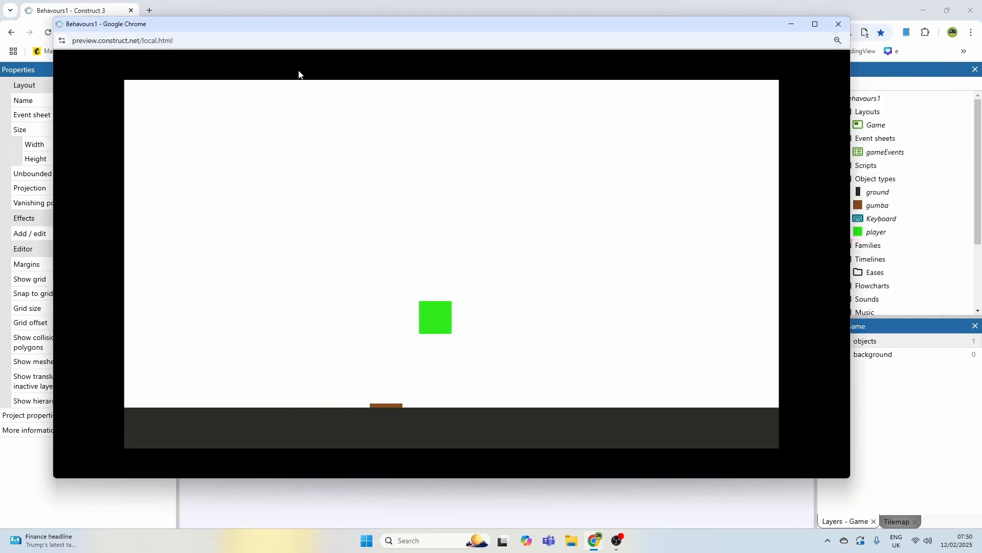